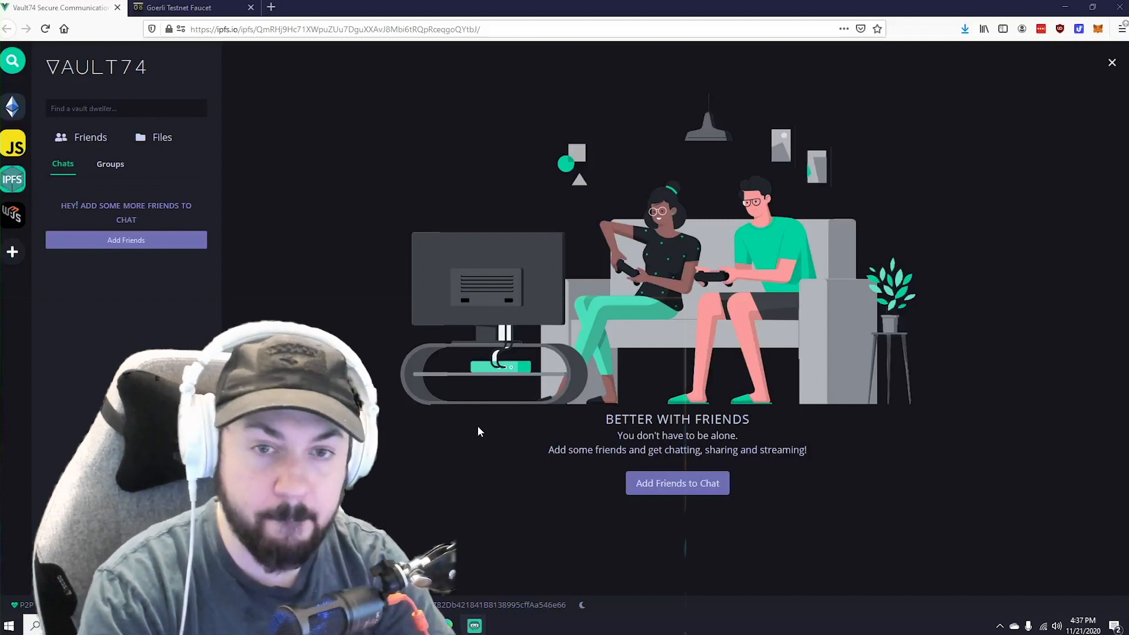
mouse_move(421, 195)
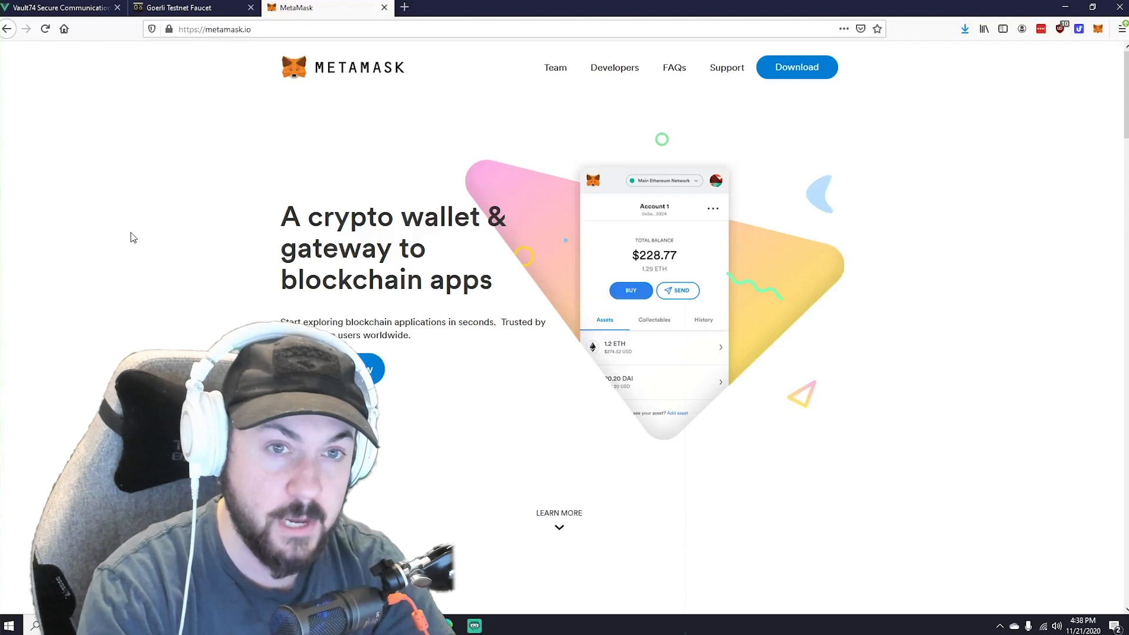
Return to Vault74 and check MetaMask, showing 0 ETH on the Goerli test network
click(61, 7)
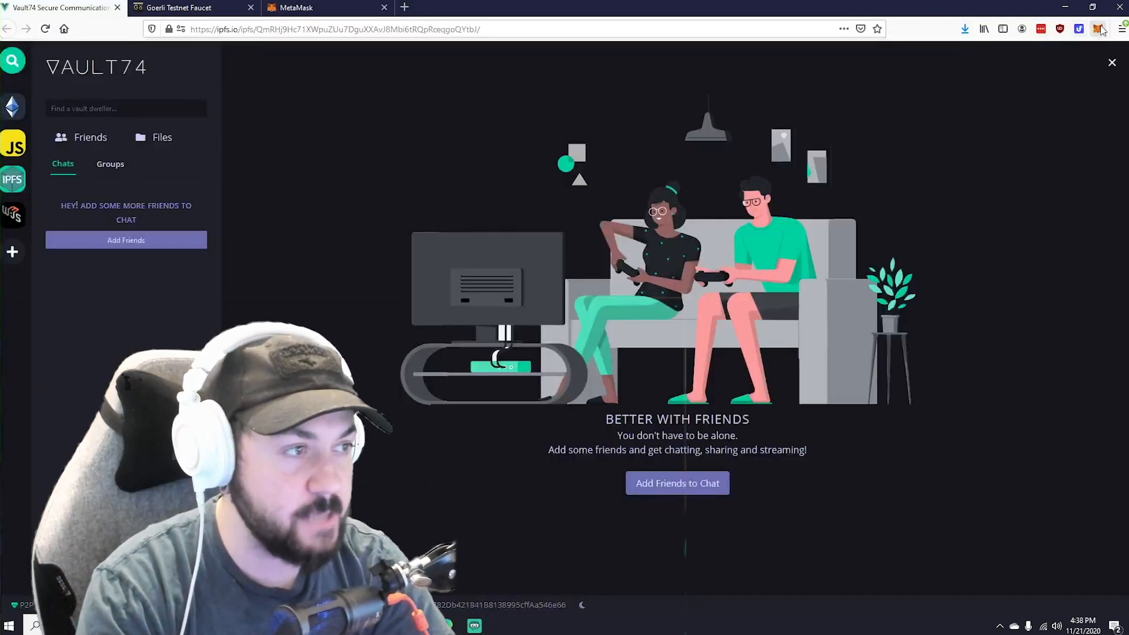
click(1098, 28)
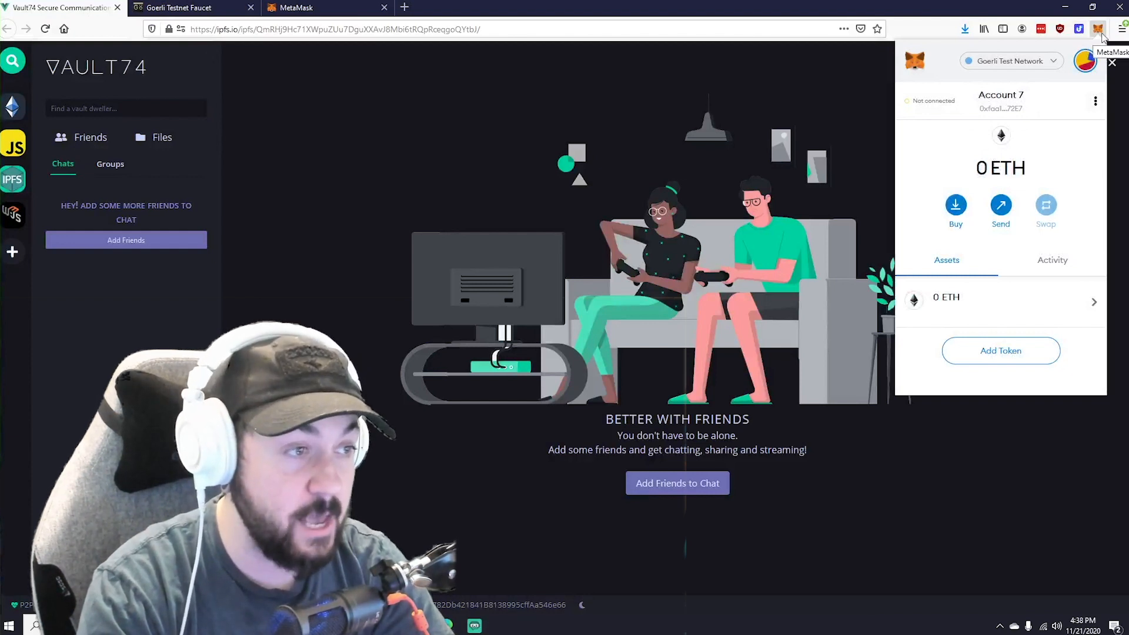
mouse_move(1000, 108)
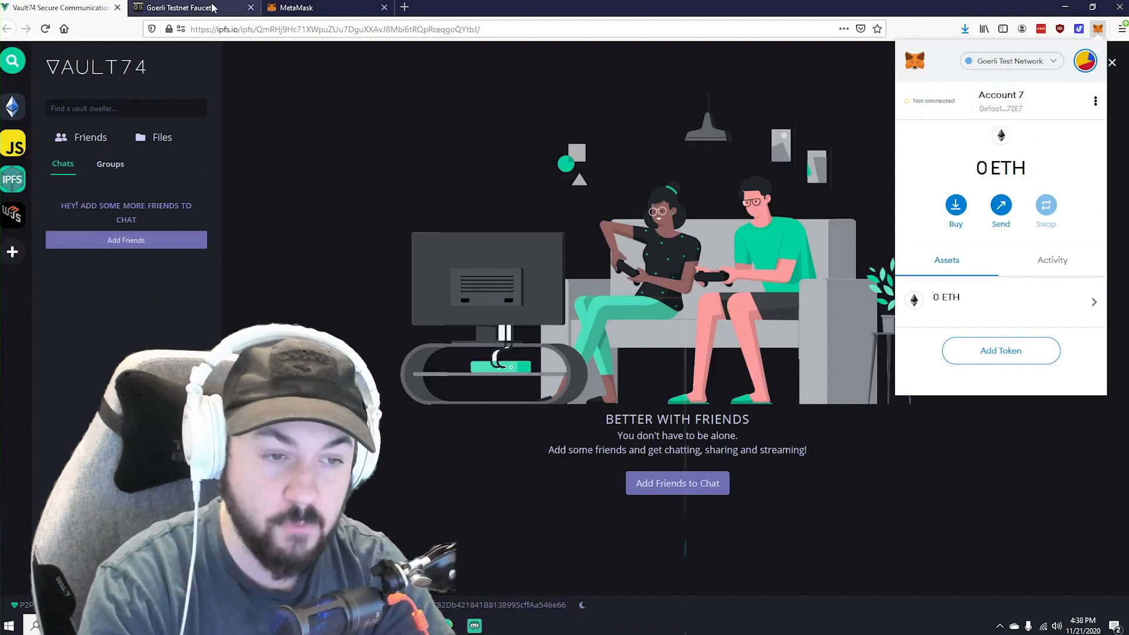
Request 0.05 GöETH from the Goerli faucet, then return to Vault74's setup form
click(187, 7)
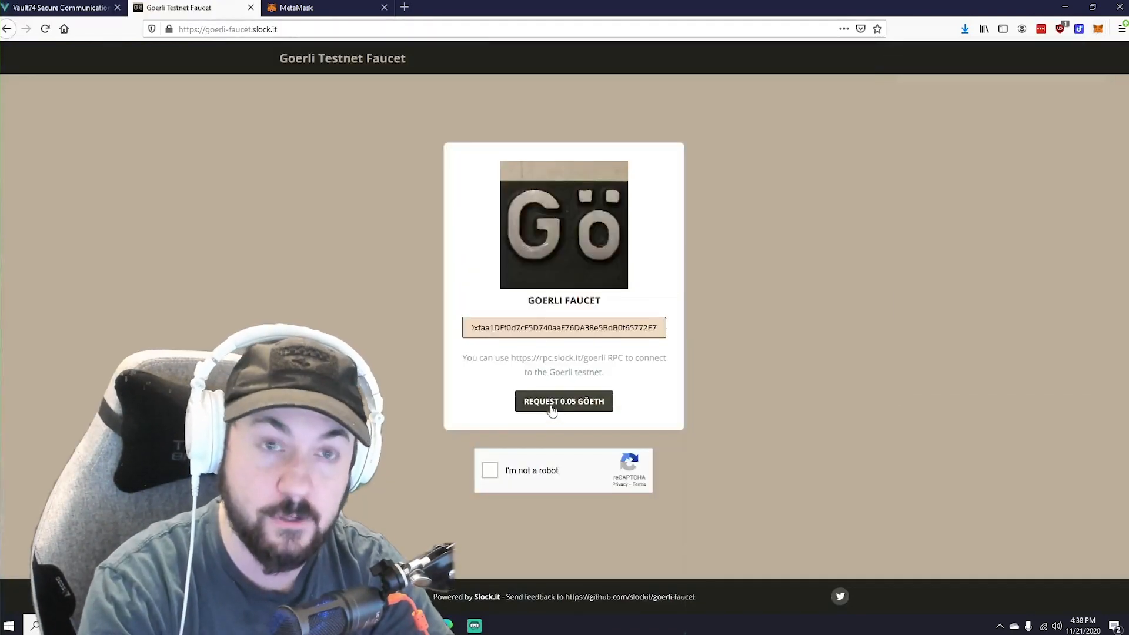
mouse_move(367, 351)
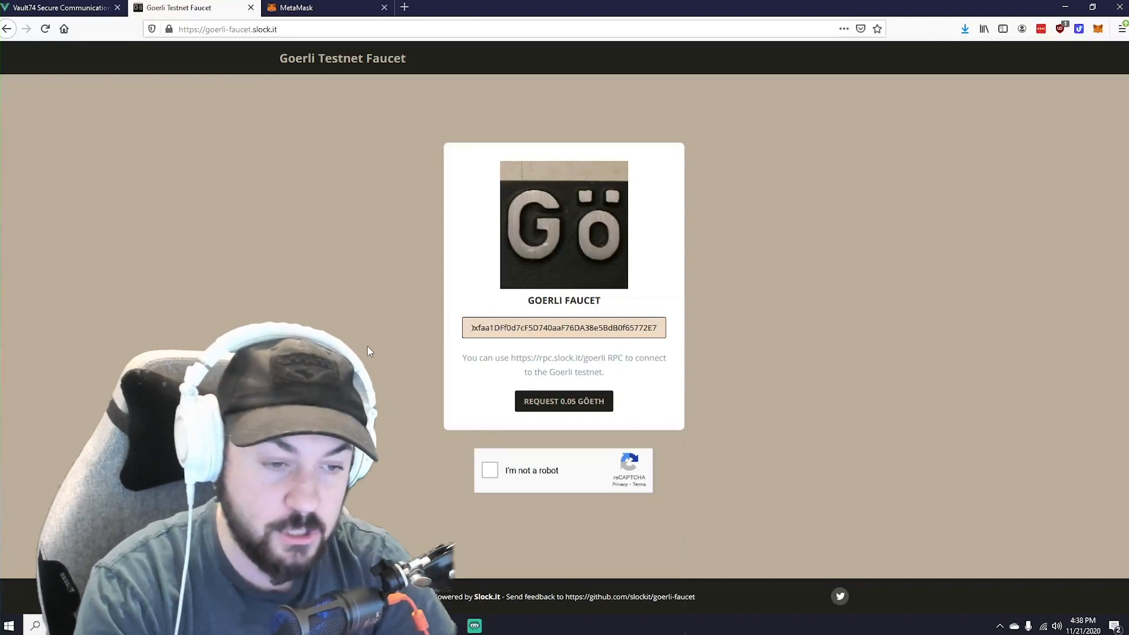
click(489, 470)
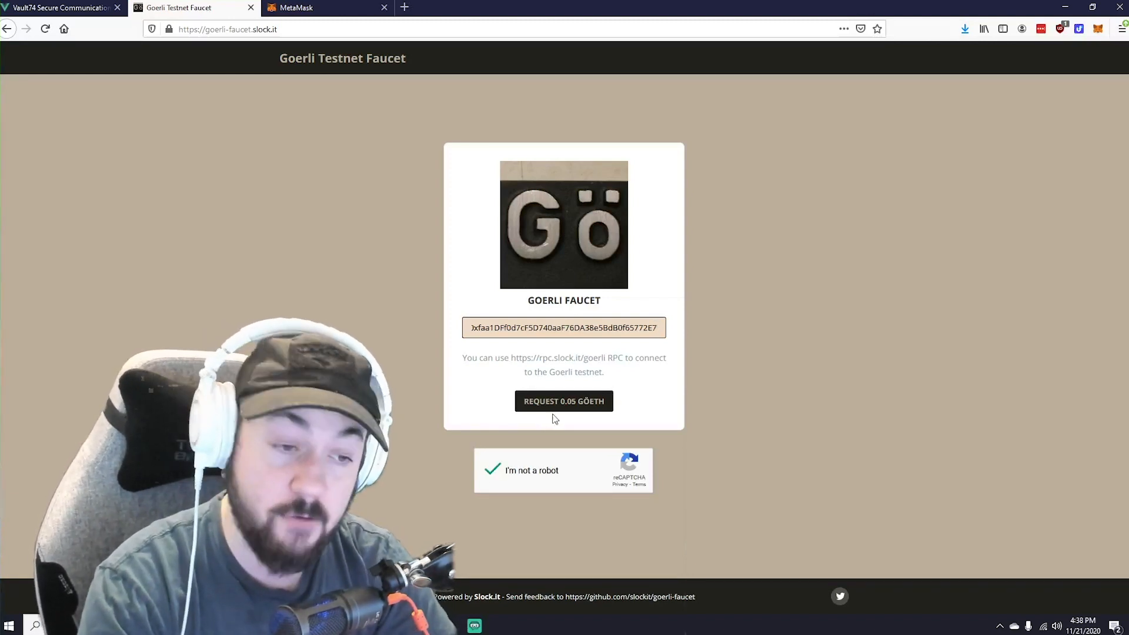
click(563, 401)
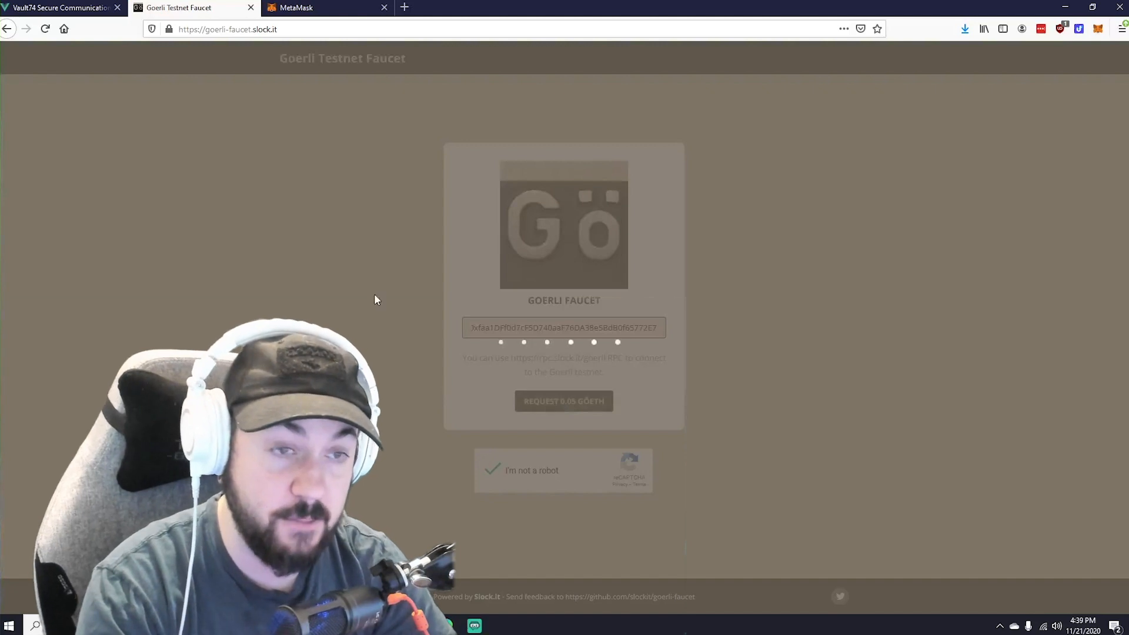
mouse_move(385, 202)
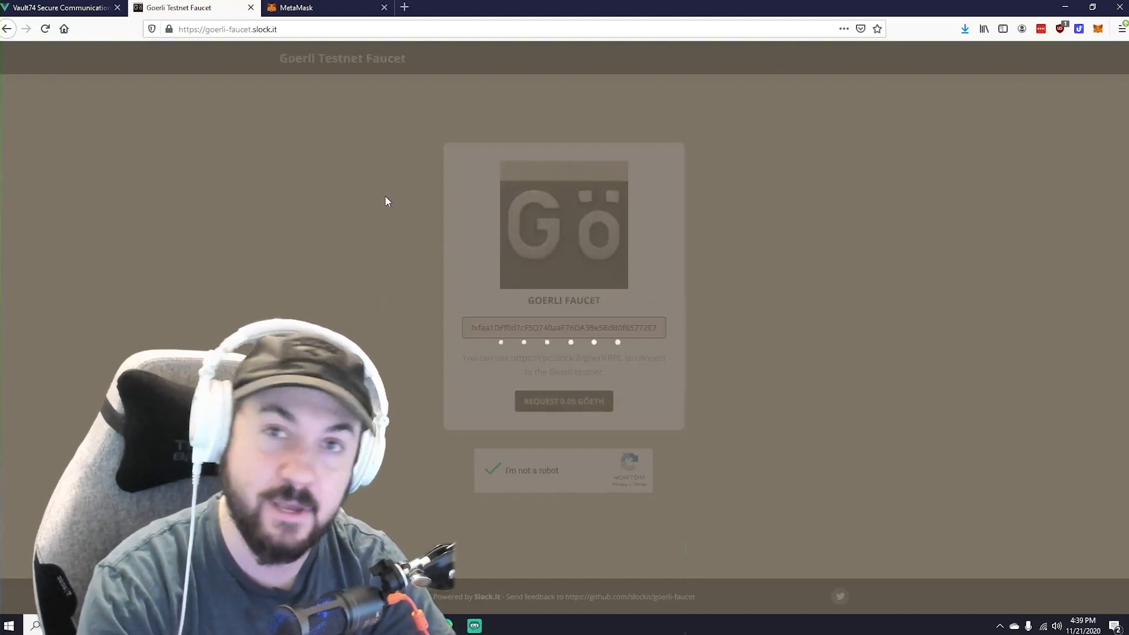
click(58, 8)
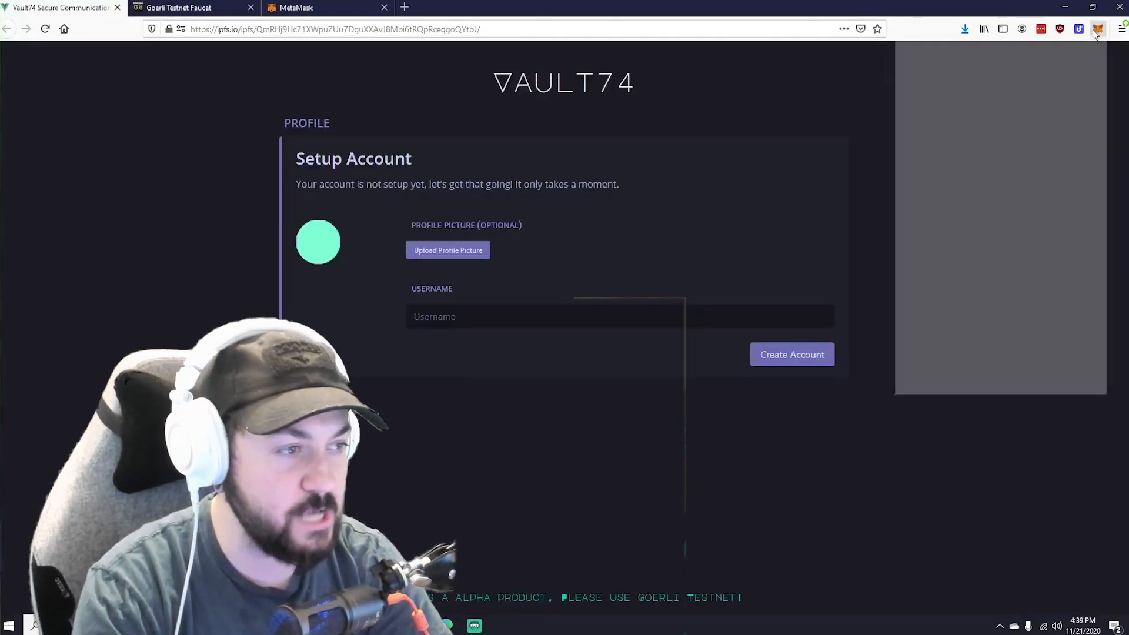
Verify the 0.05 ETH balance, then create account 'Retro' with a cropped profile picture
click(1097, 29)
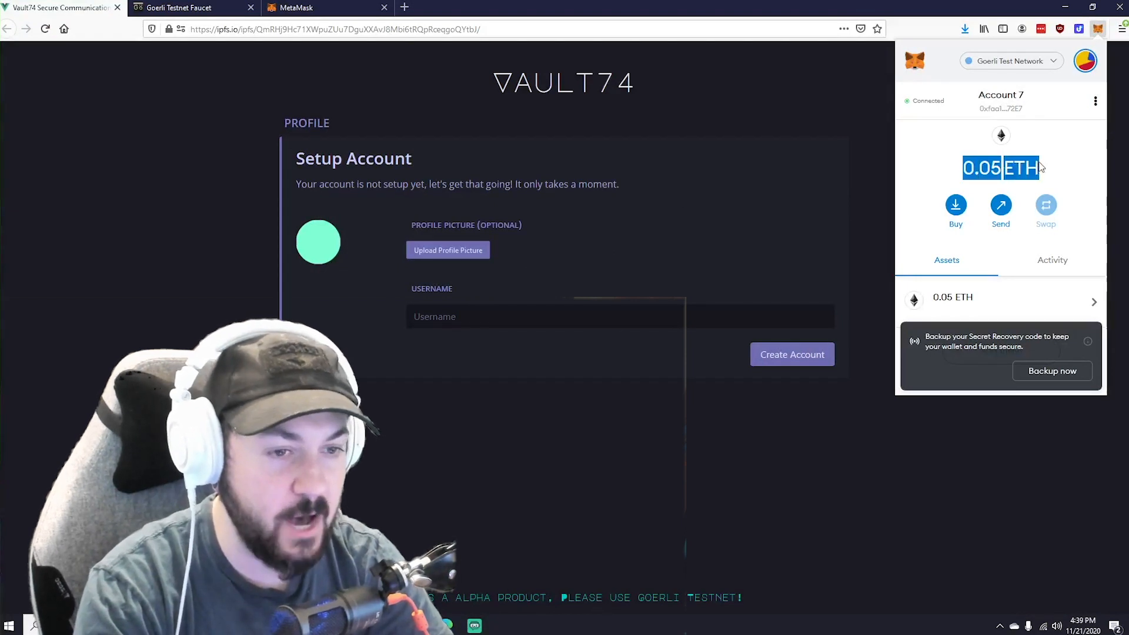
click(447, 250)
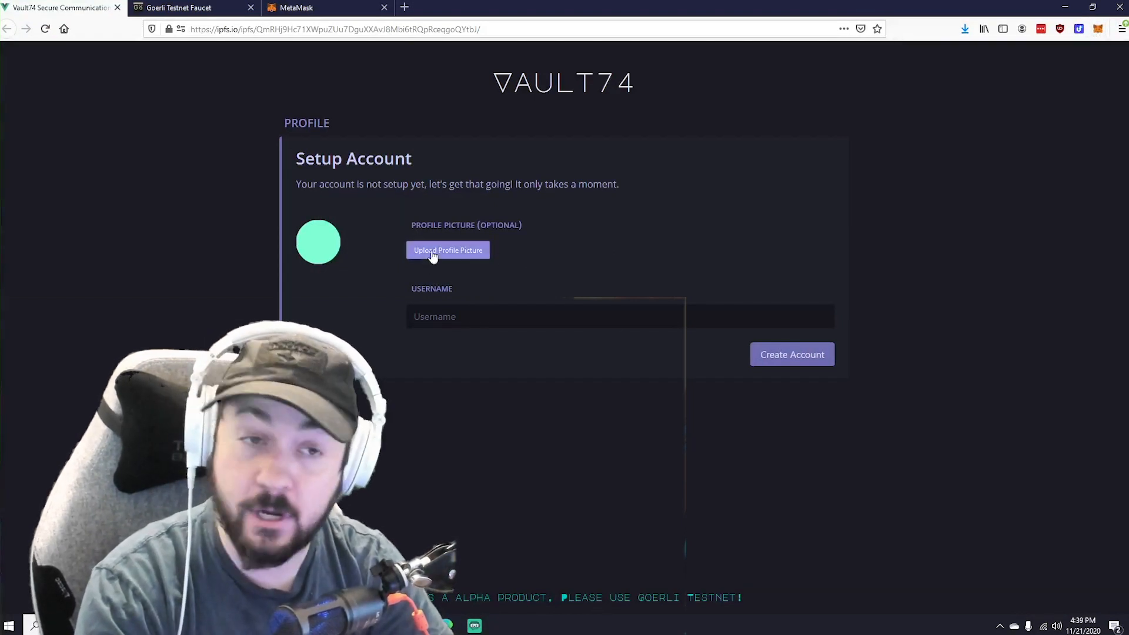
mouse_move(540, 230)
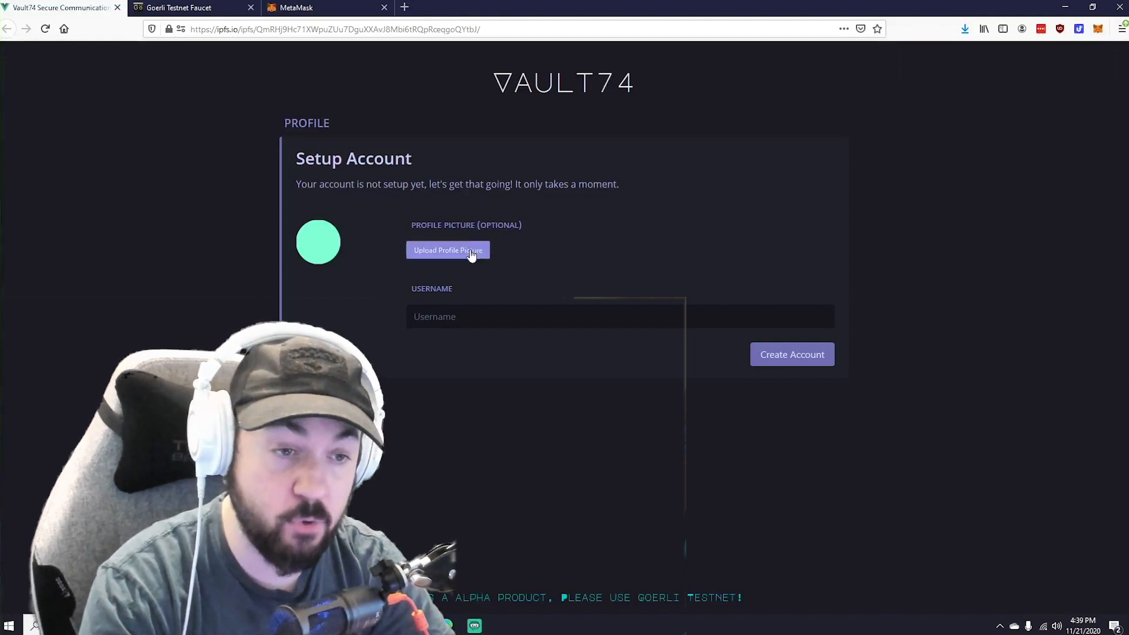
click(448, 250)
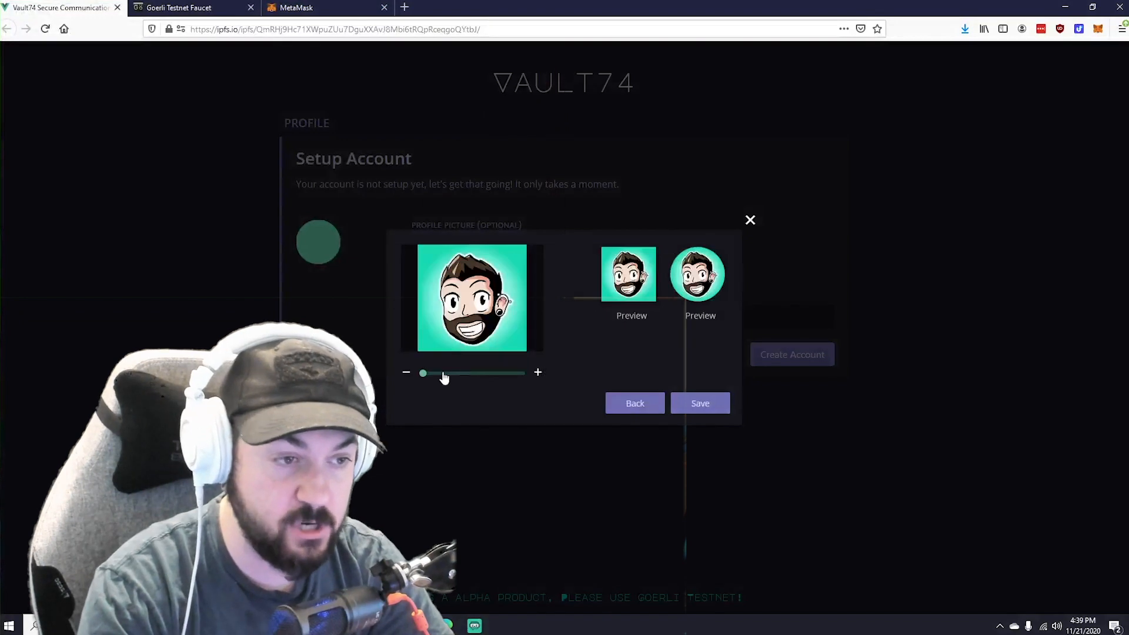
click(699, 403)
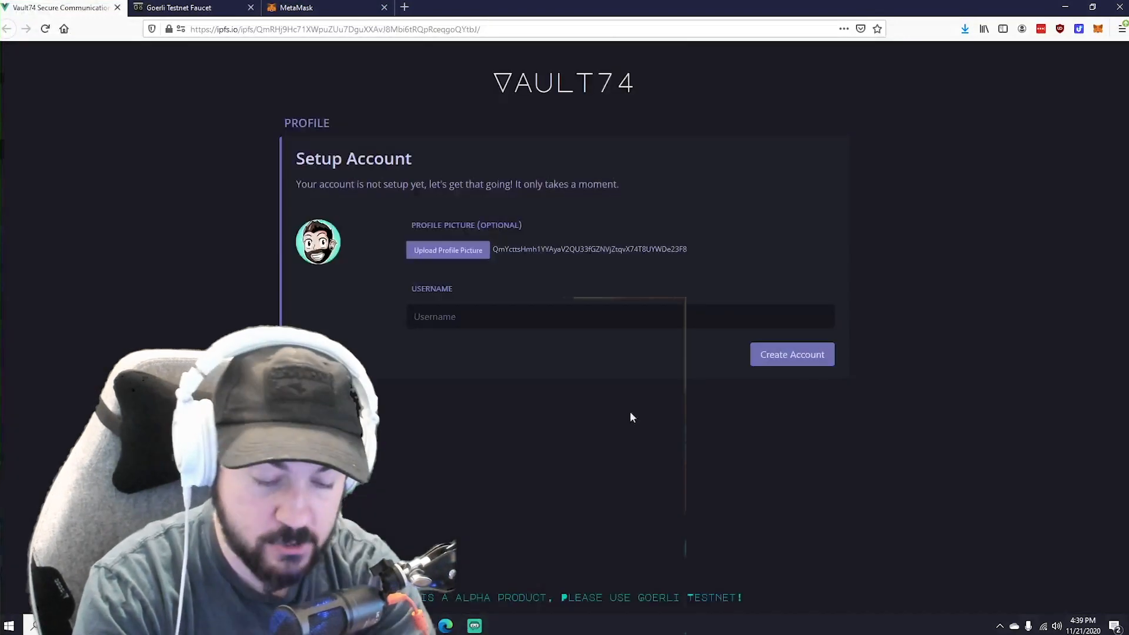
text(Retro)
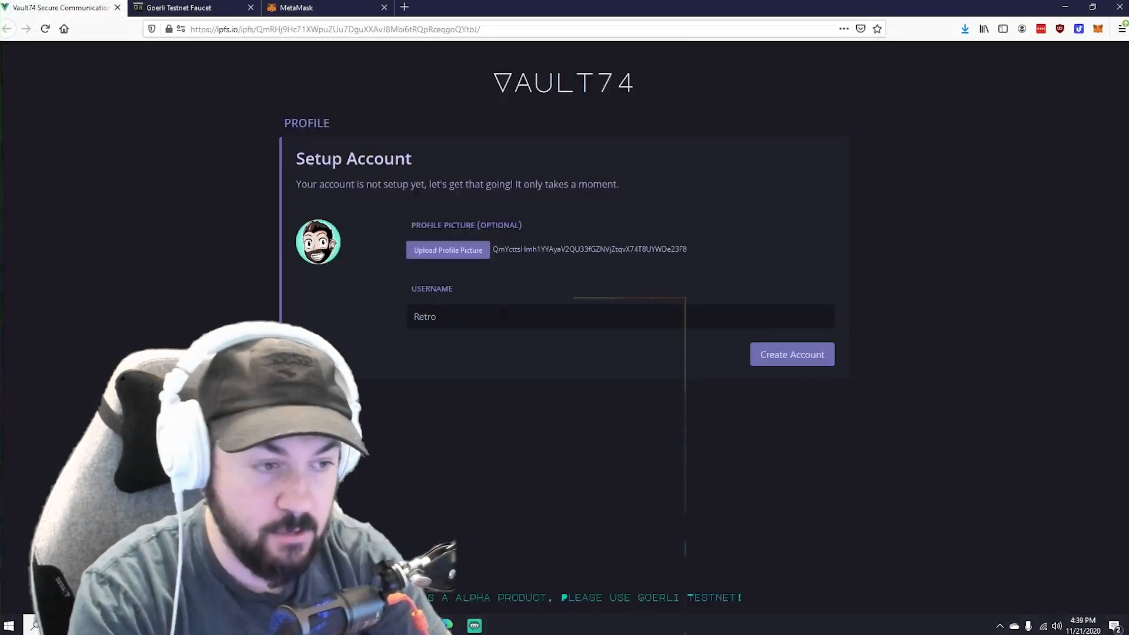
click(792, 354)
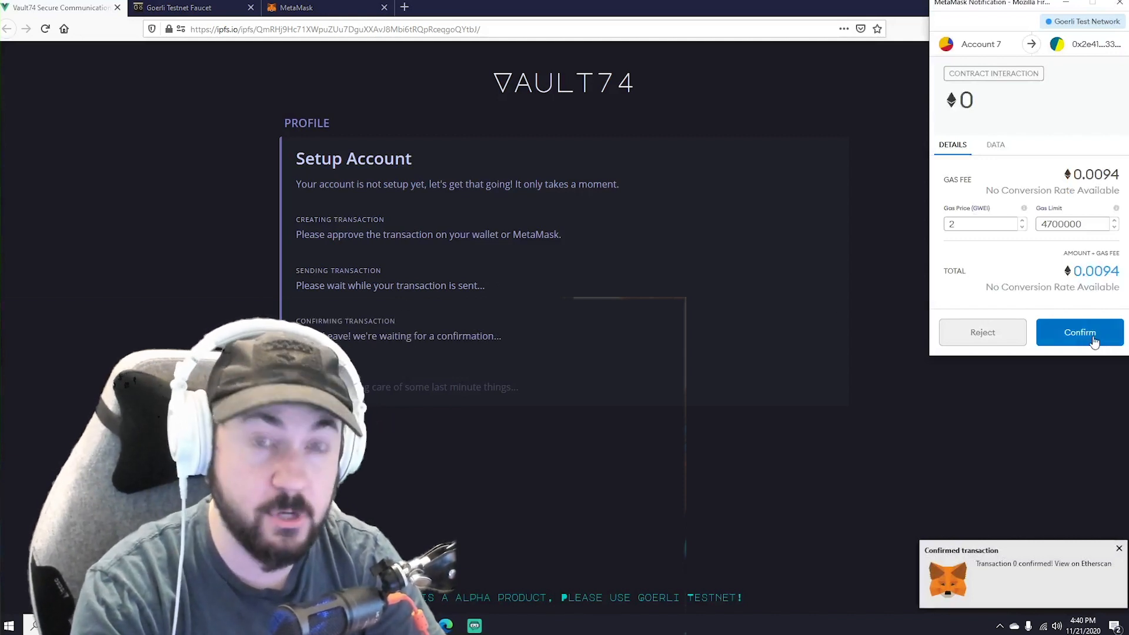
Confirm the account-creation contract interaction in MetaMask
click(1079, 332)
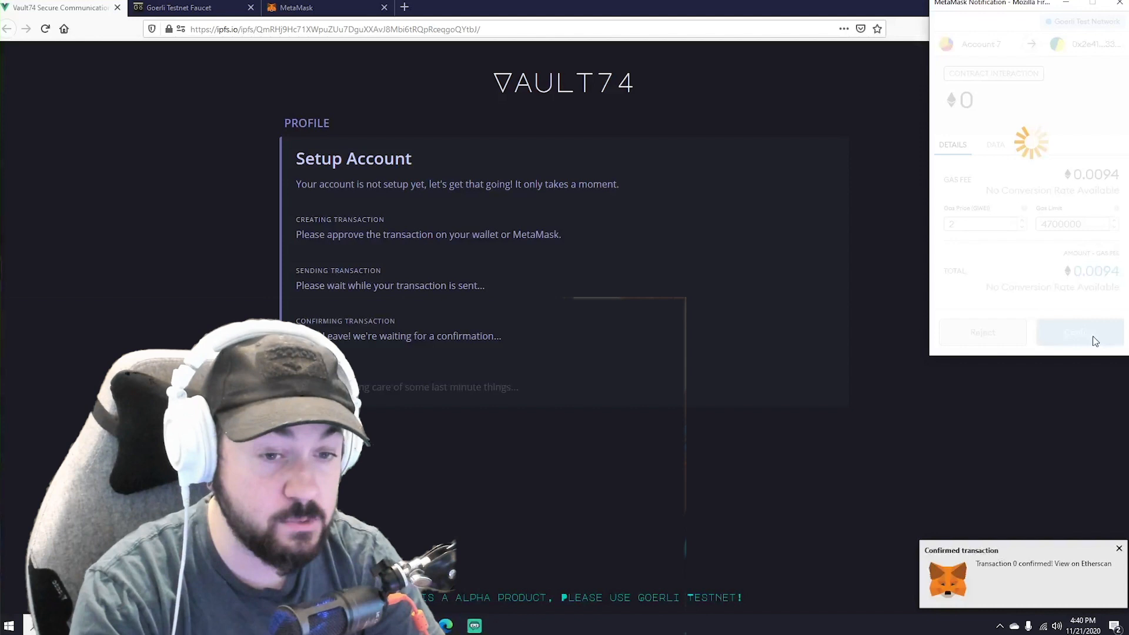
click(1073, 331)
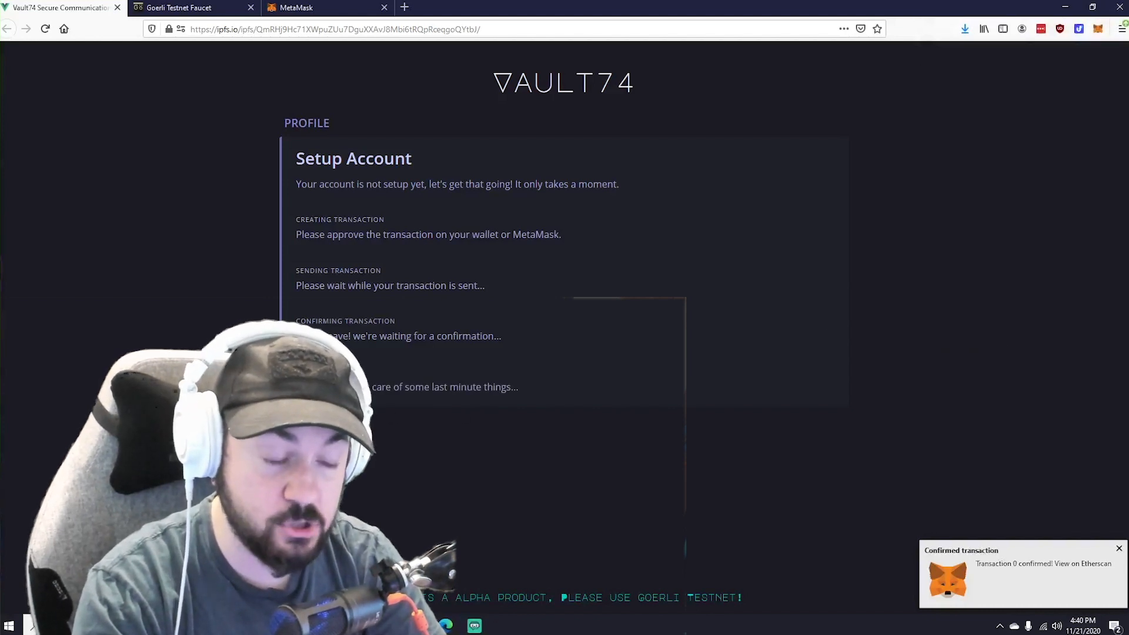
mouse_move(574, 404)
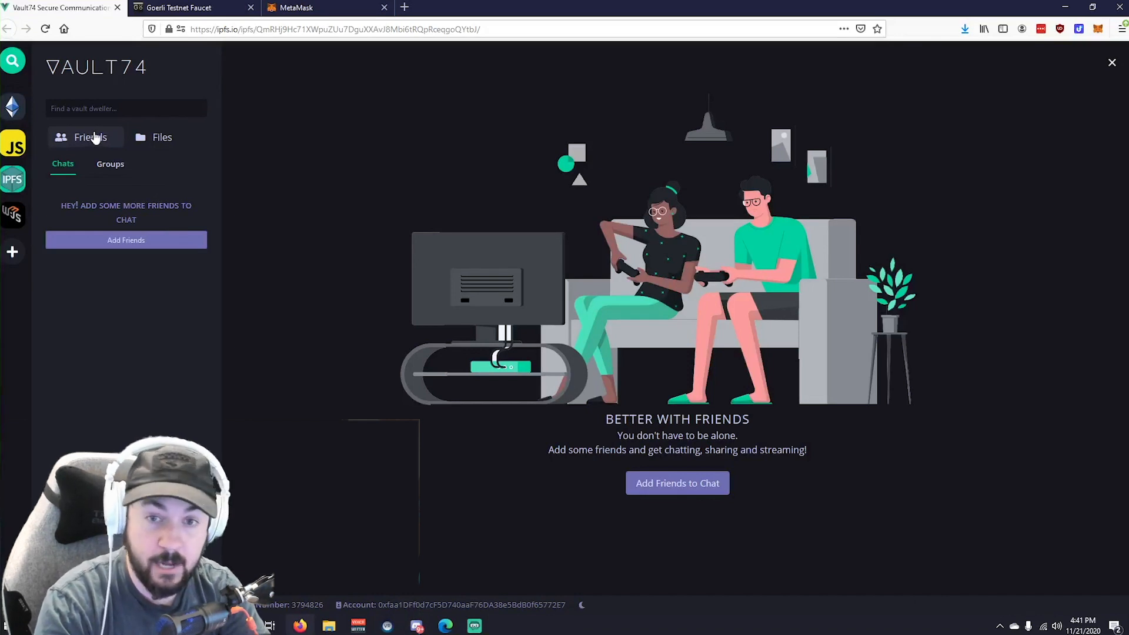
mouse_move(693, 413)
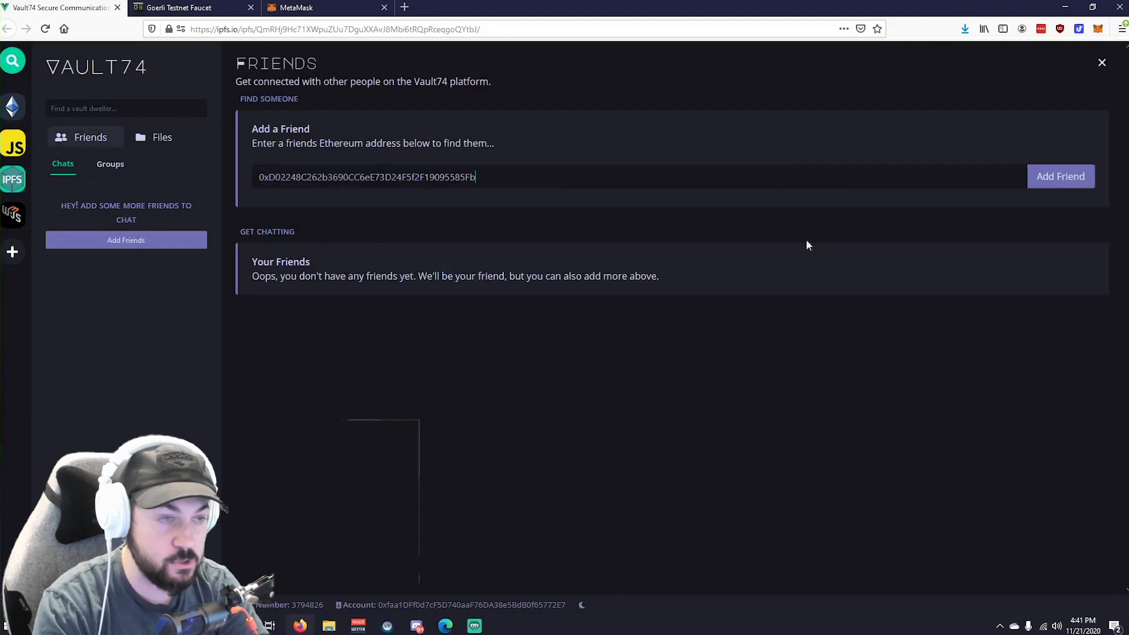
click(1058, 176)
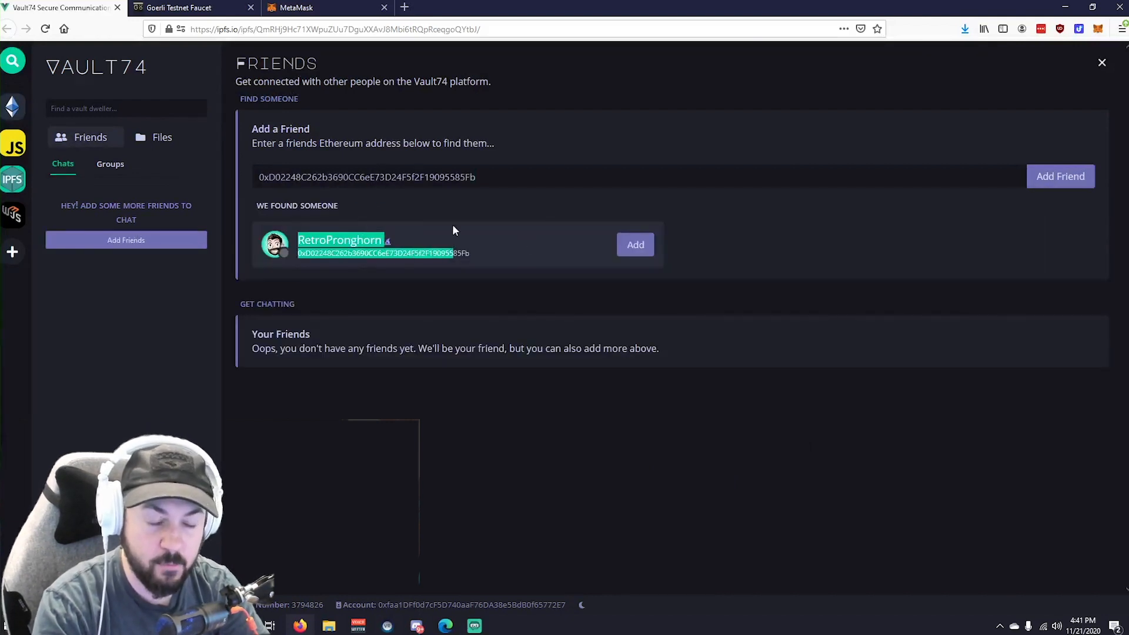
mouse_move(387, 240)
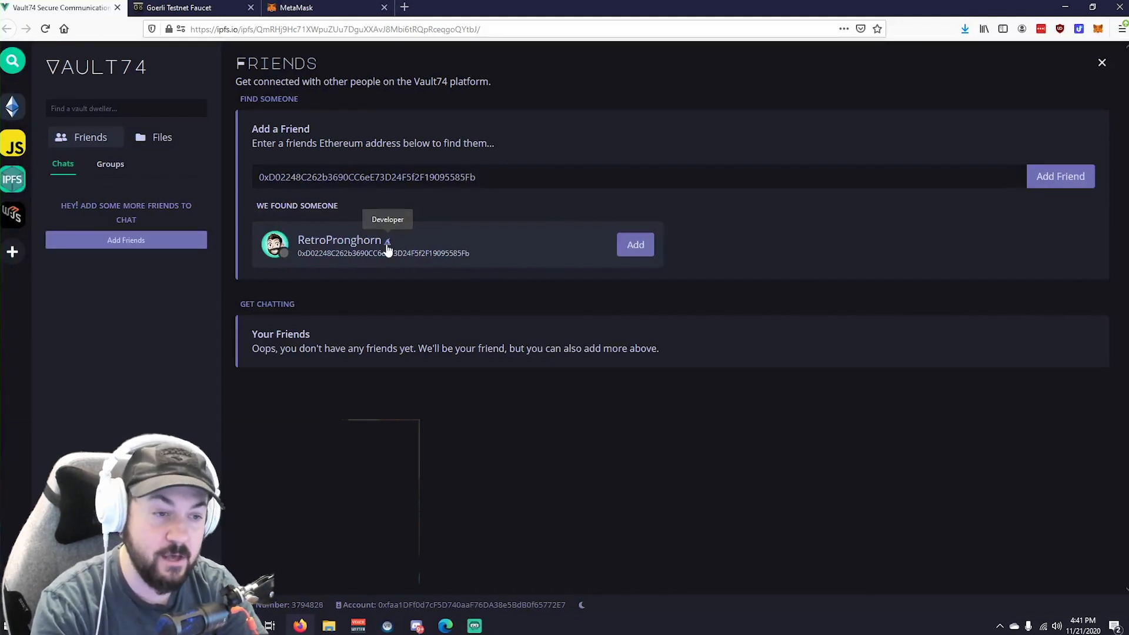
click(634, 244)
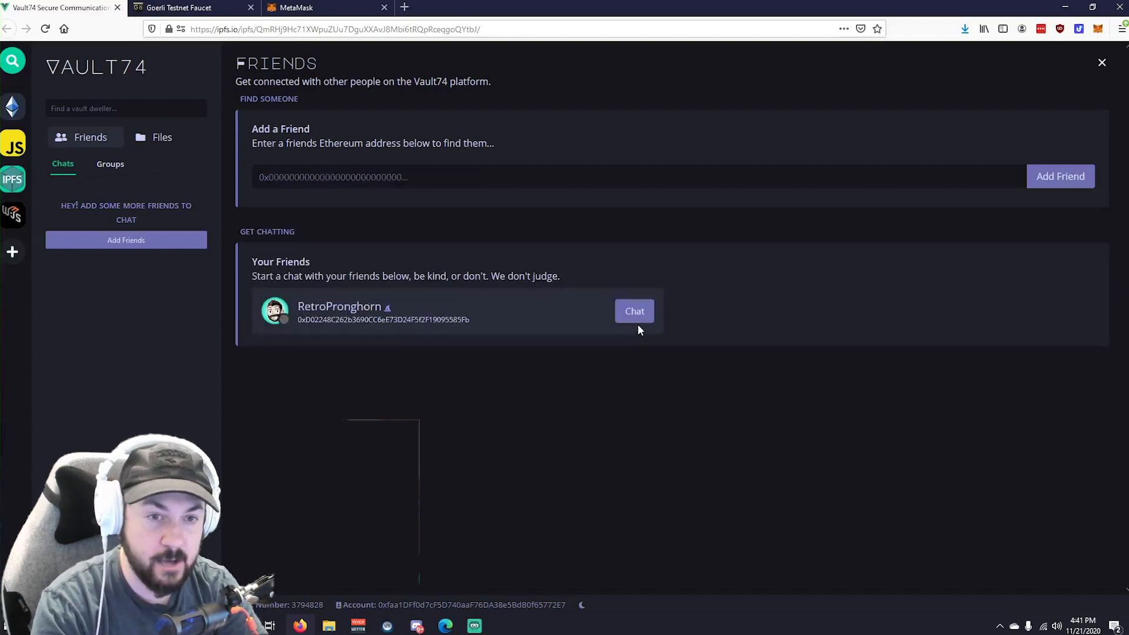
Open the RetroPronghorn chat and scroll through its past messages
click(633, 311)
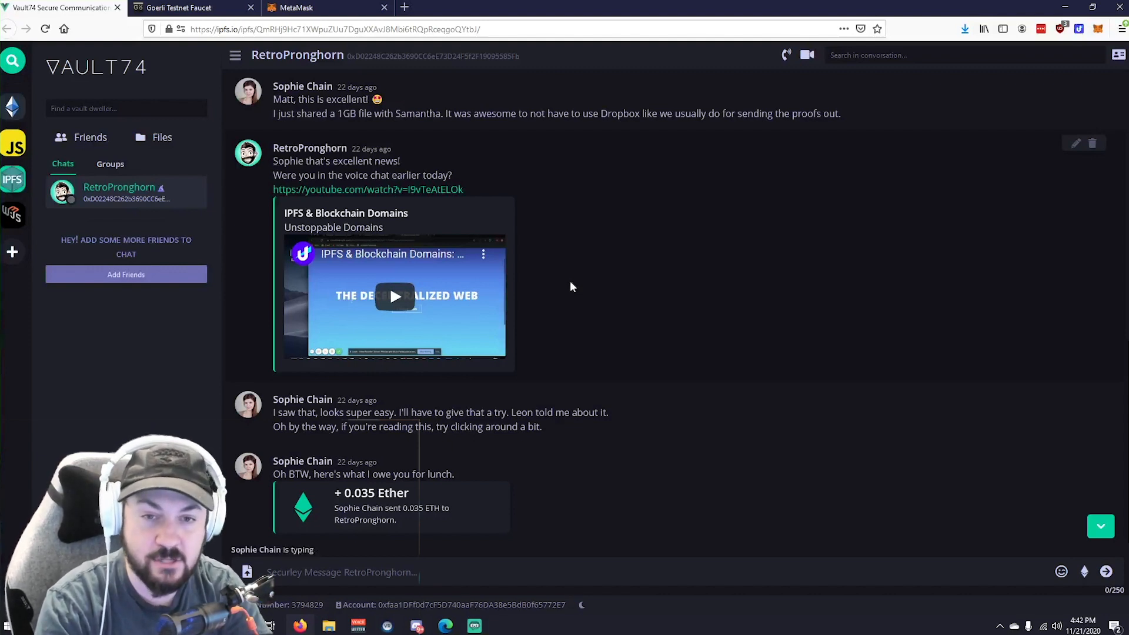
mouse_move(582, 296)
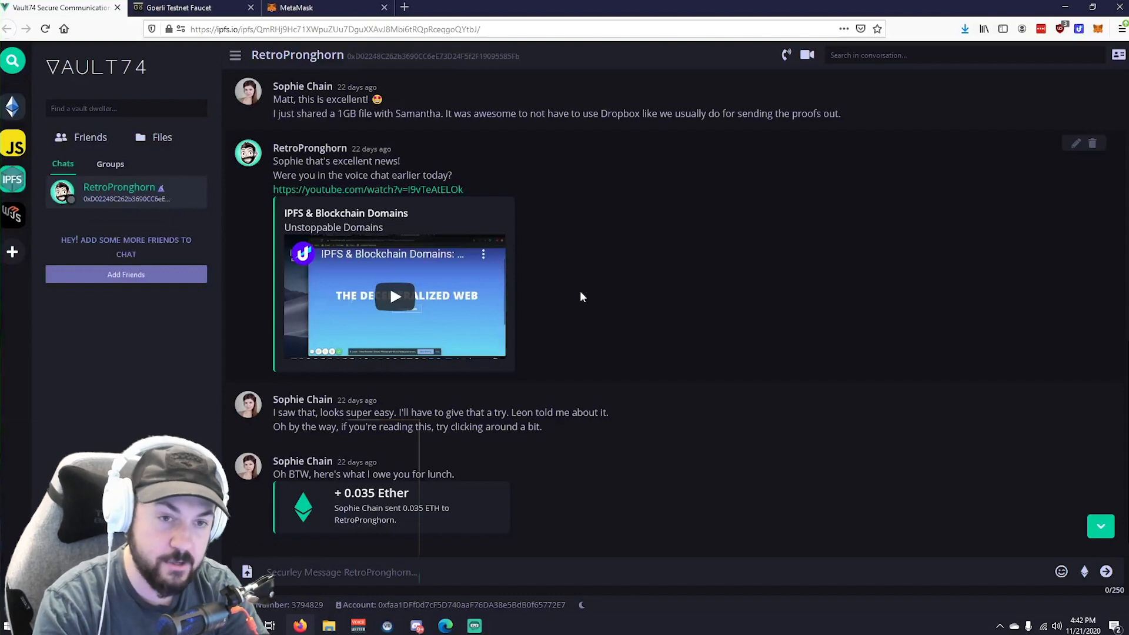
scroll(up, 3)
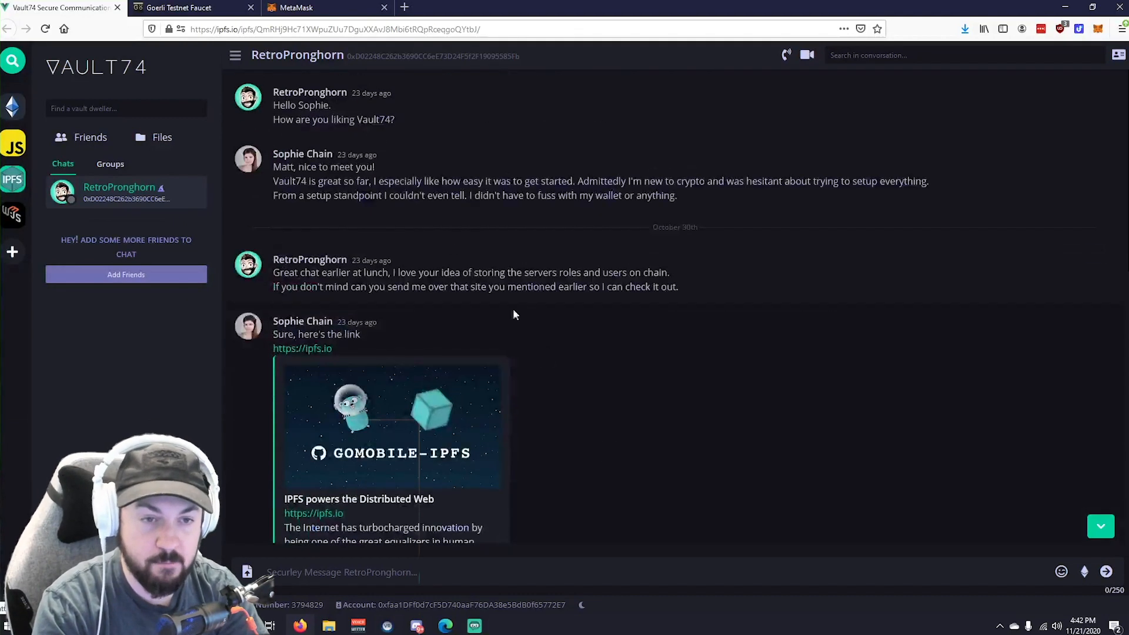
scroll(down, 3)
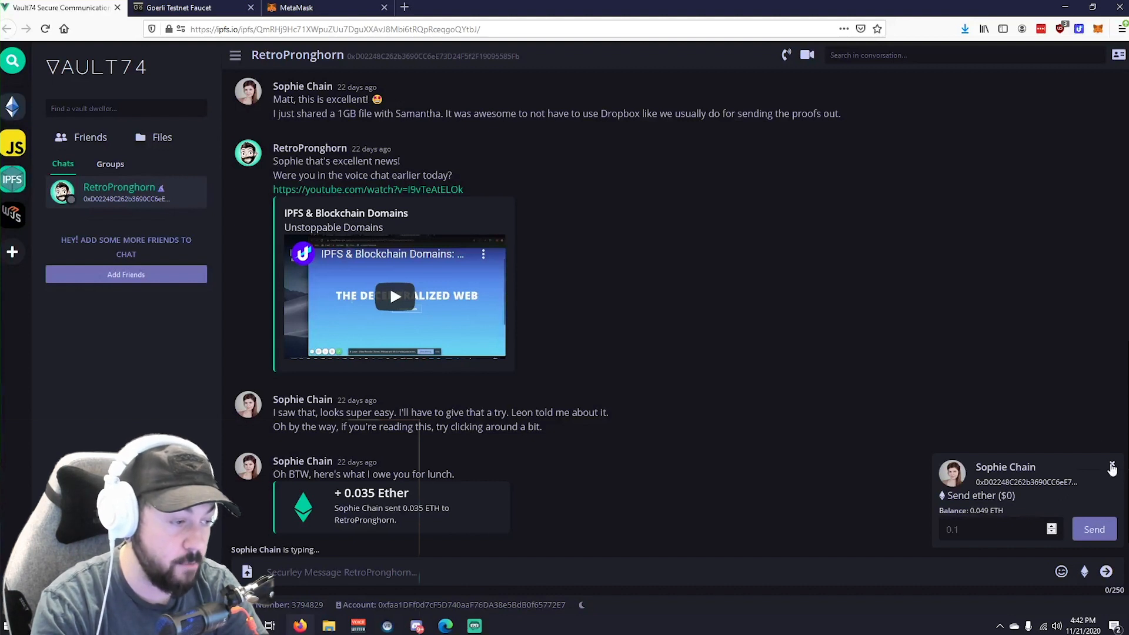
click(1111, 466)
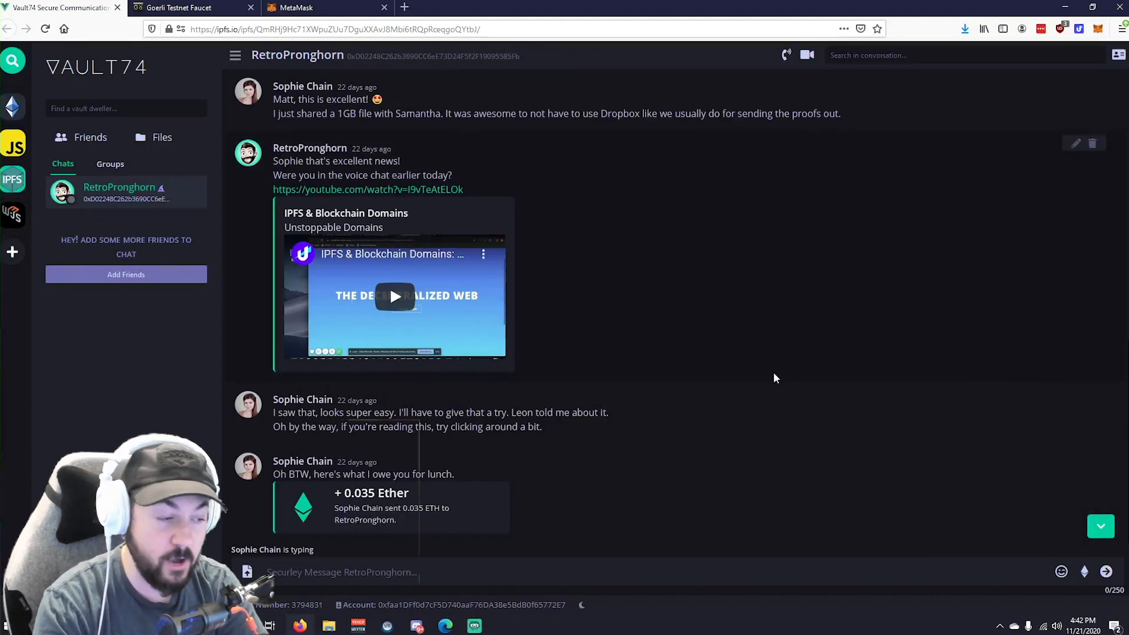
mouse_move(903, 491)
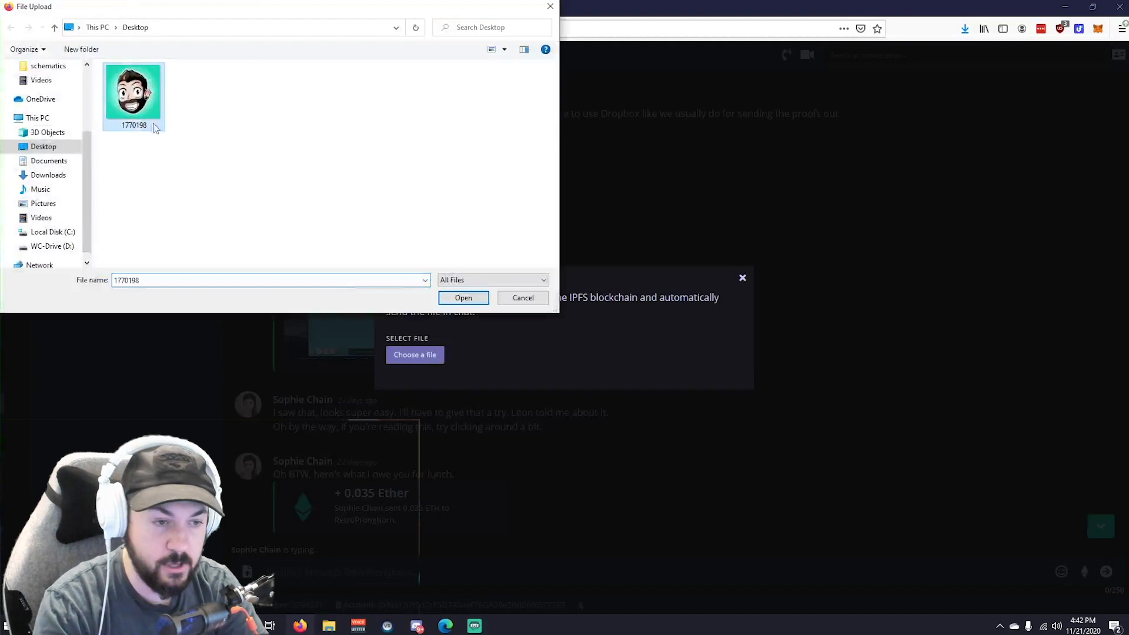
Post avatar image 1770198 to the chat, view it on IPFS, and return
click(463, 297)
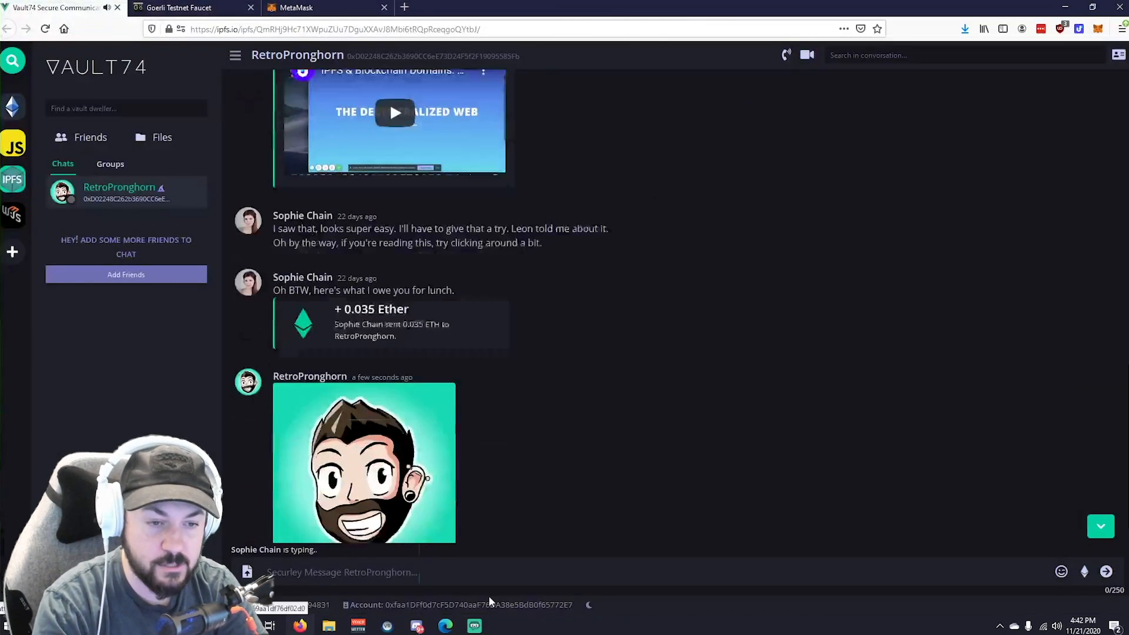
click(364, 462)
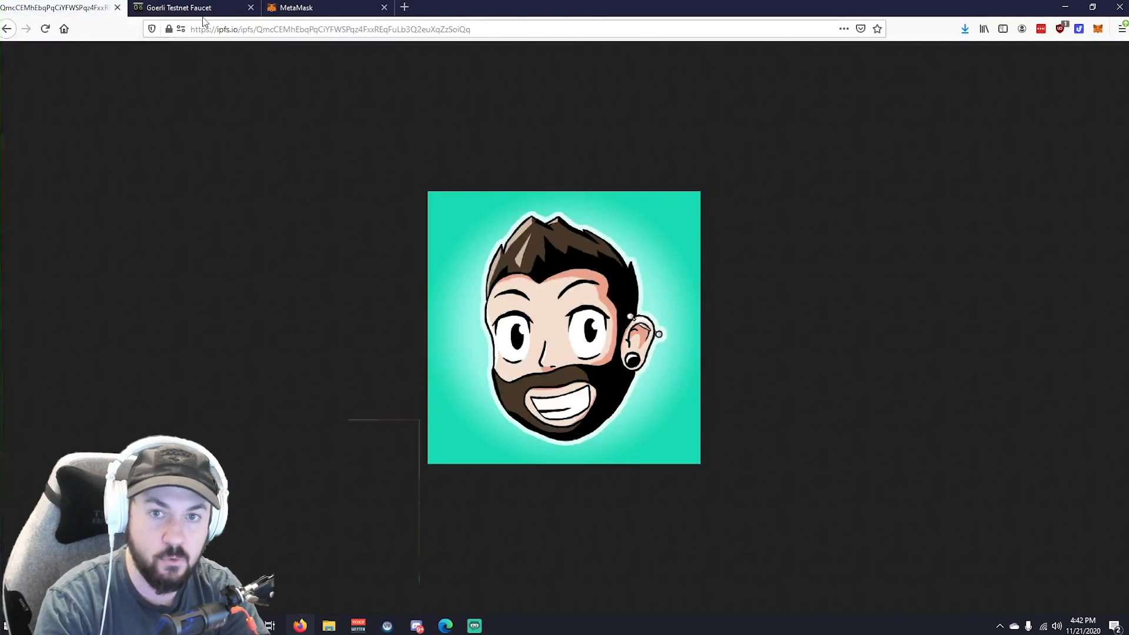
click(7, 28)
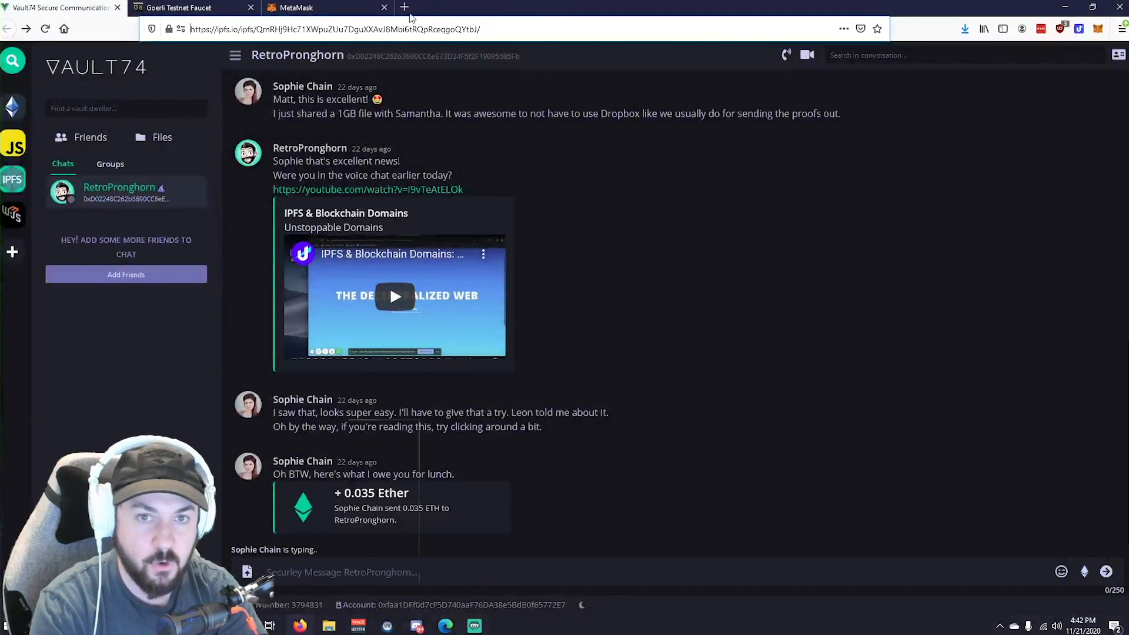
Search Google for cat pictures, preview the tabby on a bed, and return to Vault74
click(403, 7)
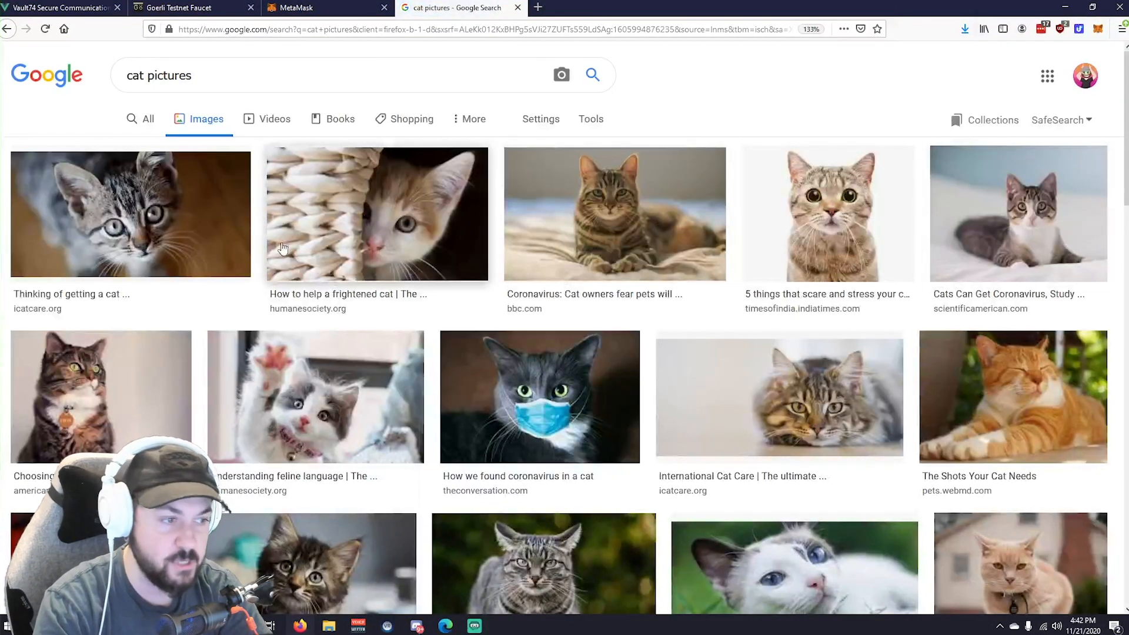
click(130, 213)
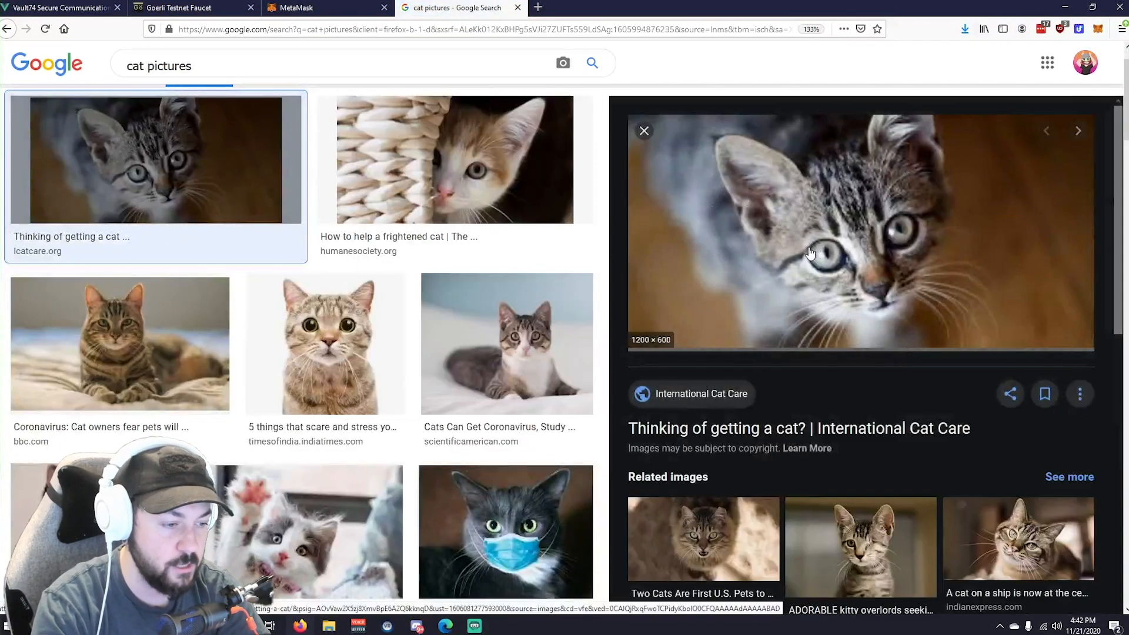
click(506, 343)
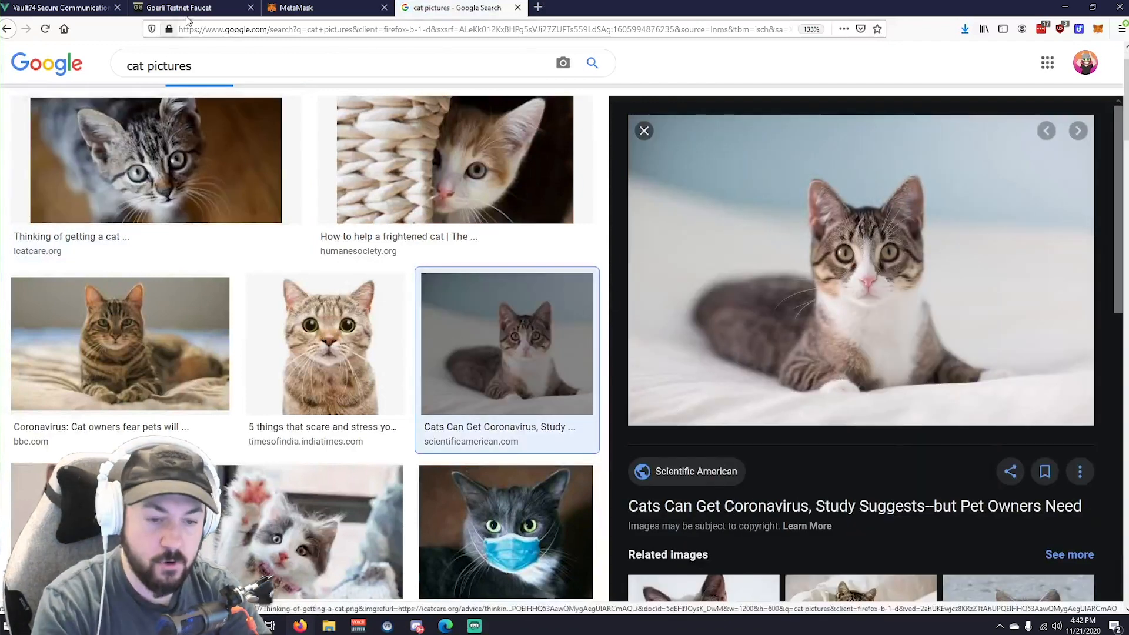
click(61, 7)
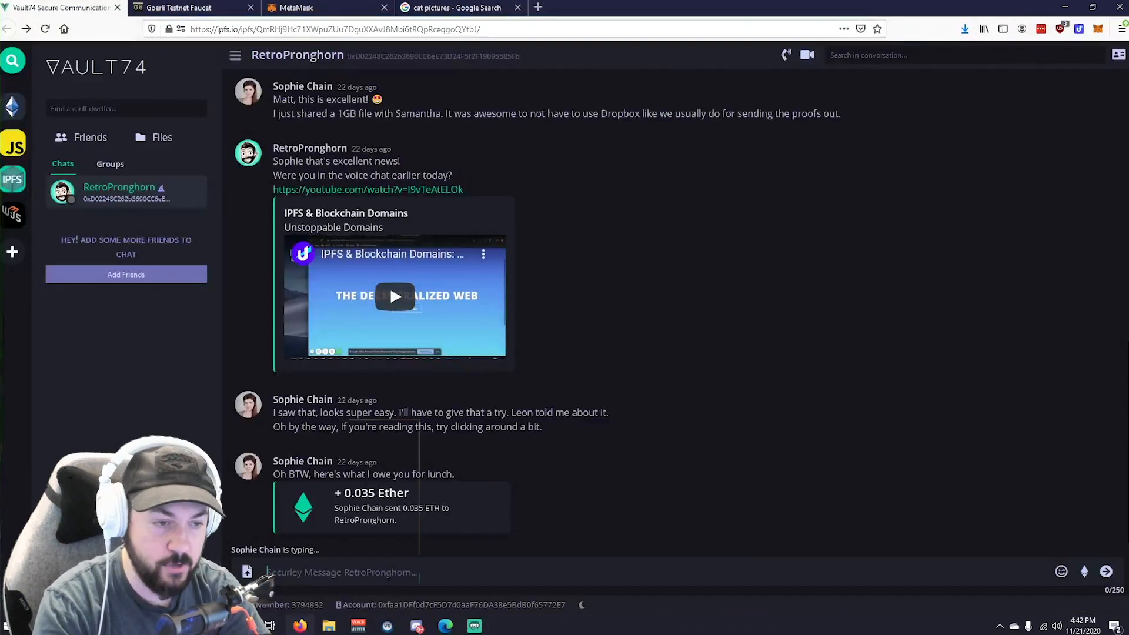
Post the pasted tabby cat photo in the chat and browse the Files page
scroll(down, 3)
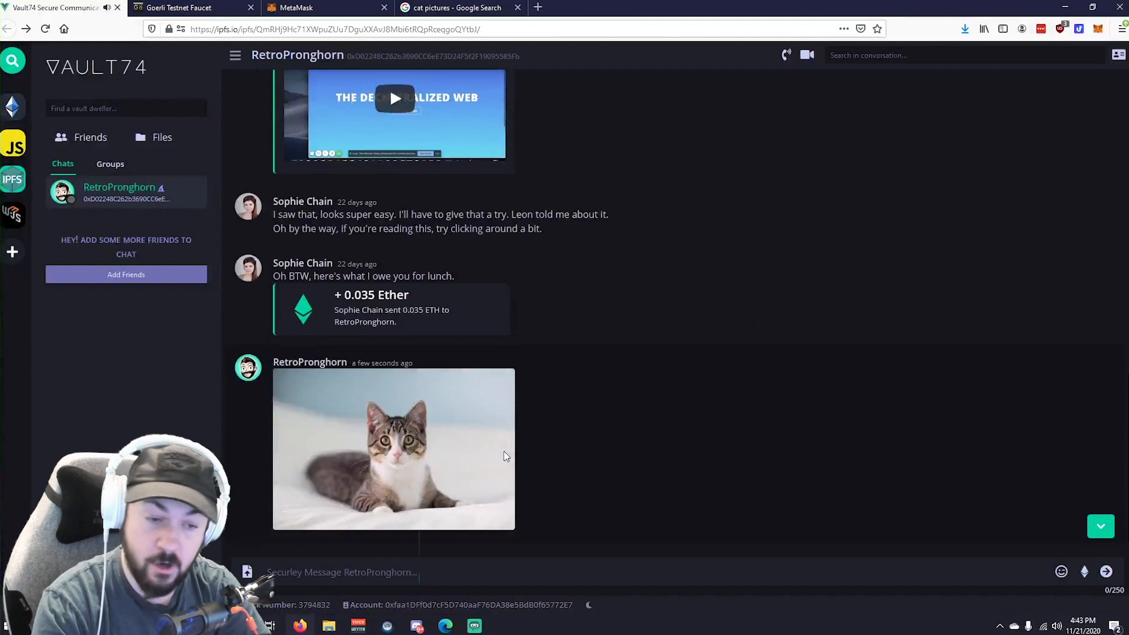
click(162, 137)
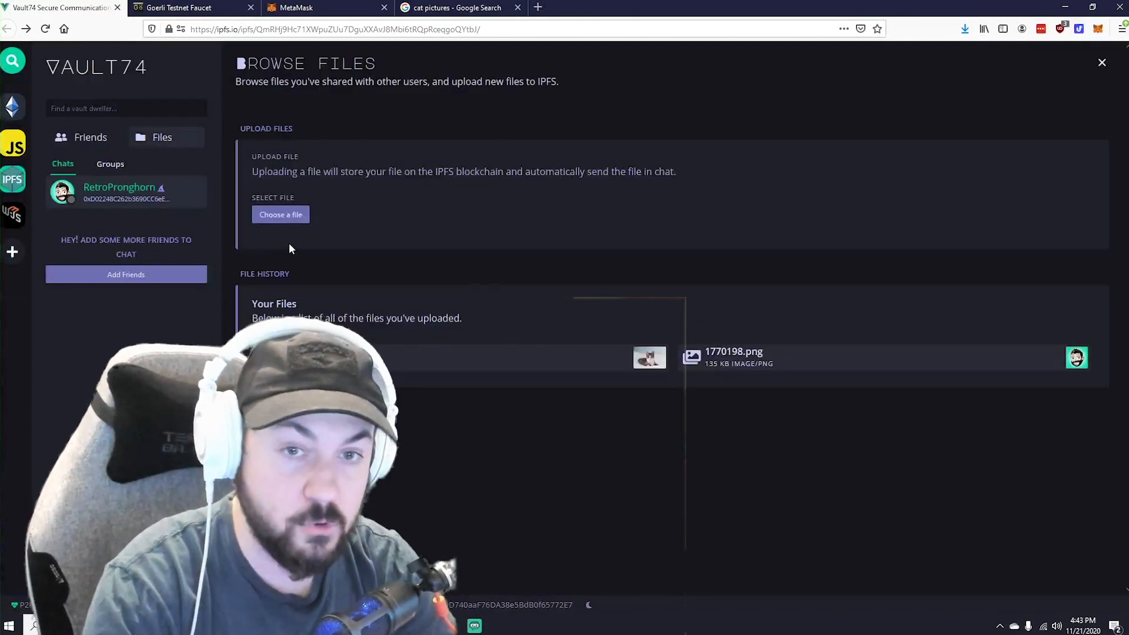
Upload the bearded avatar image 1770198 to IPFS, producing its link, and open Settings
click(280, 214)
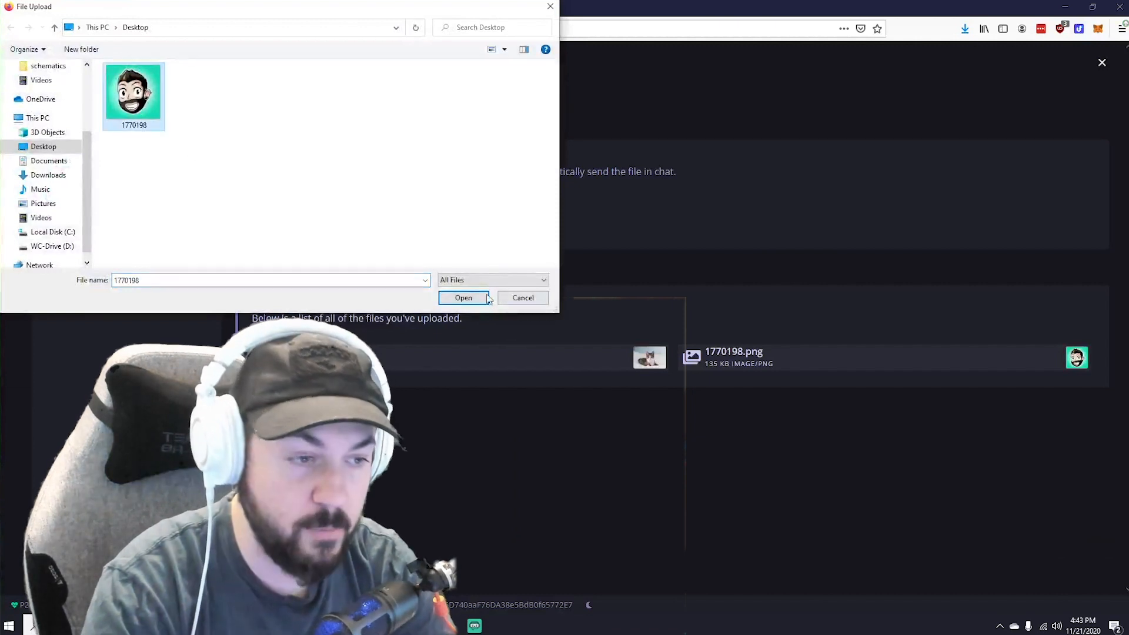
click(463, 297)
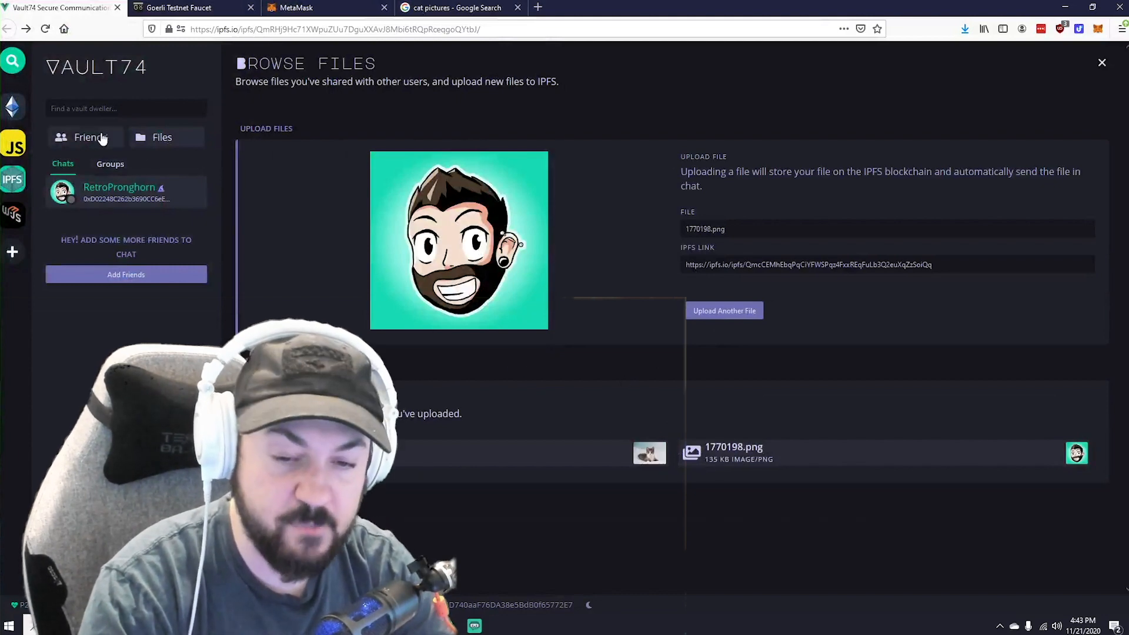
click(85, 138)
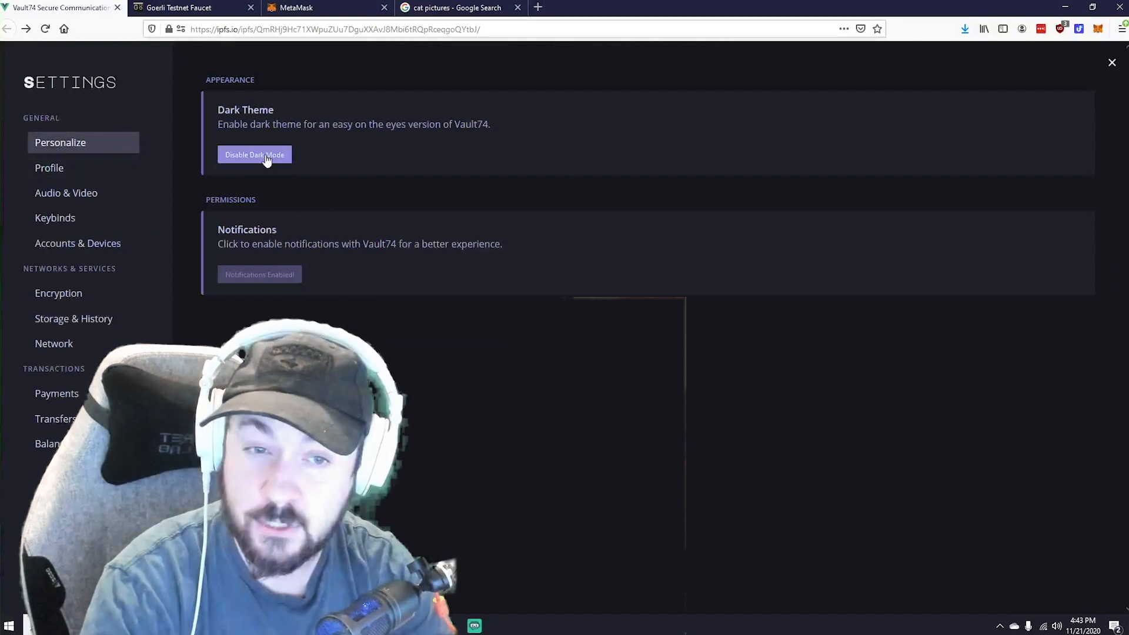
Turn dark mode off and back on, then view the Profile settings
click(254, 154)
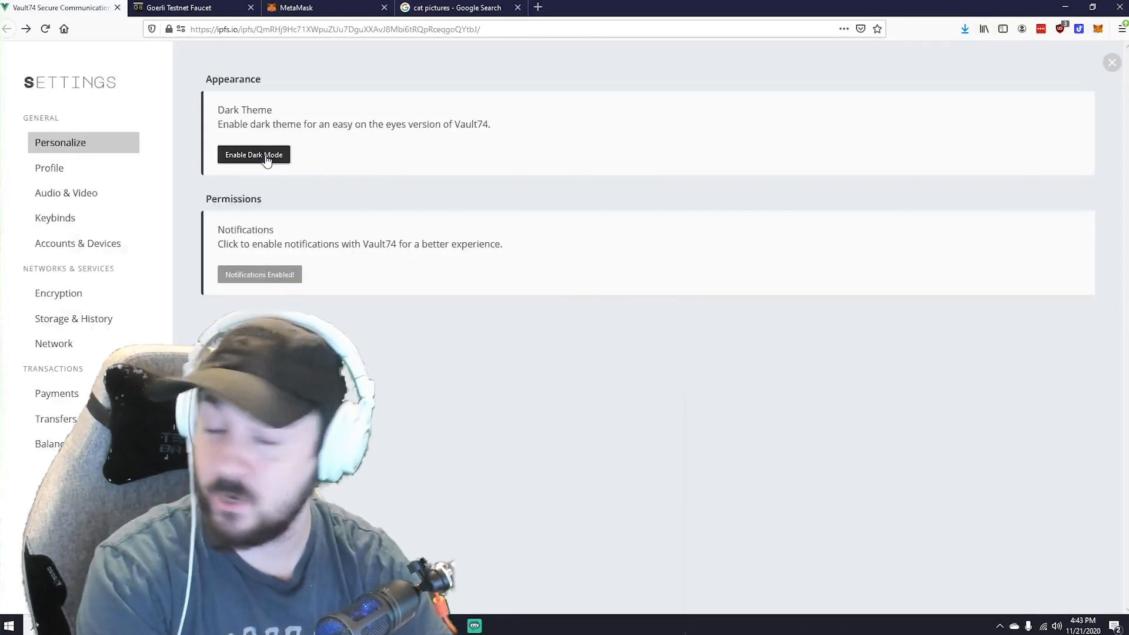
click(253, 154)
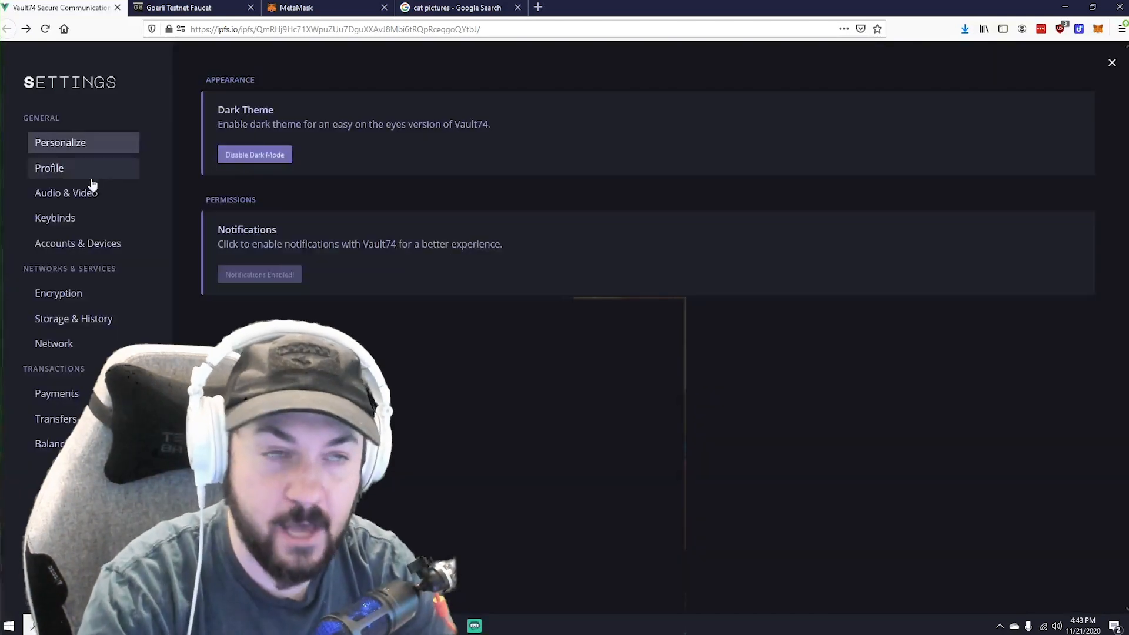
click(49, 167)
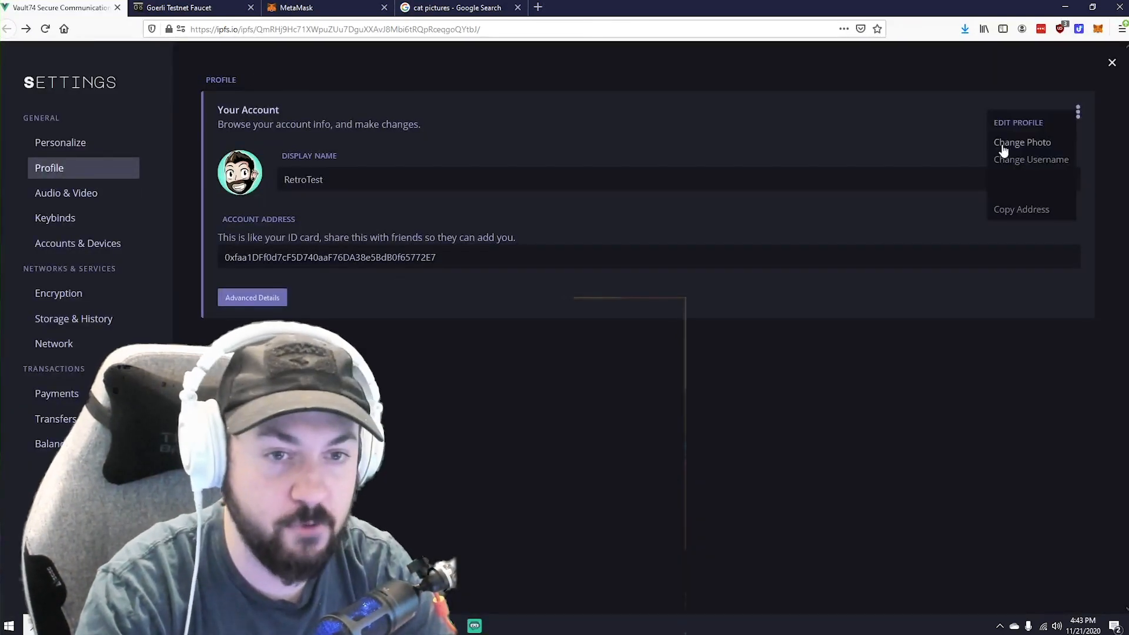
Browse Audio & Video, Keybinds, Accounts & Devices, Storage & History, and Network settings, then close Settings
click(1022, 141)
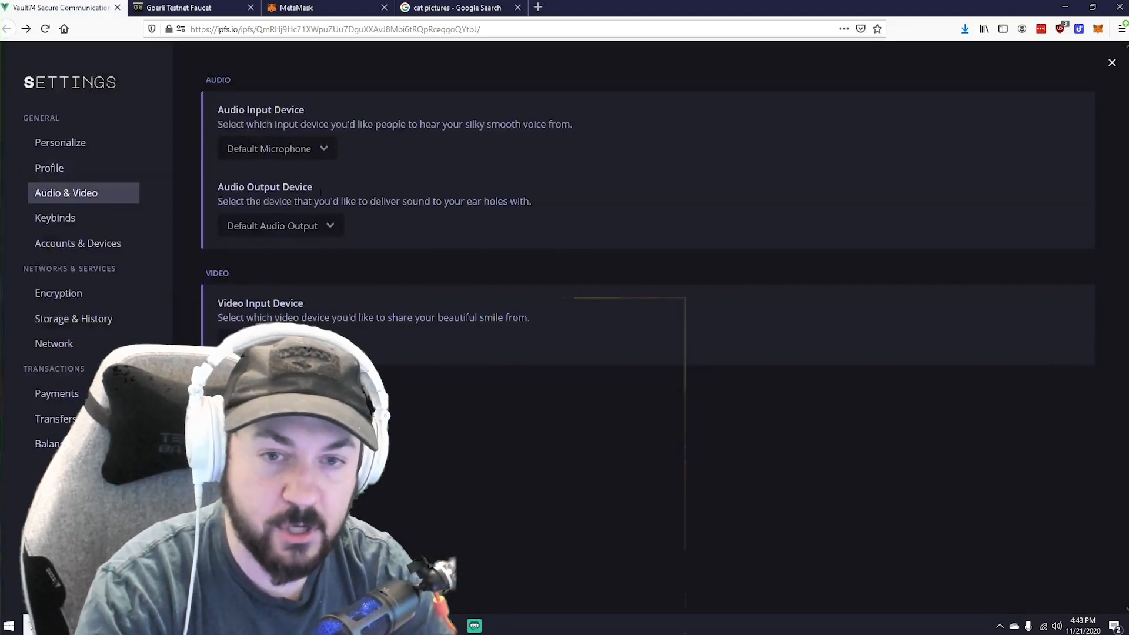
click(55, 217)
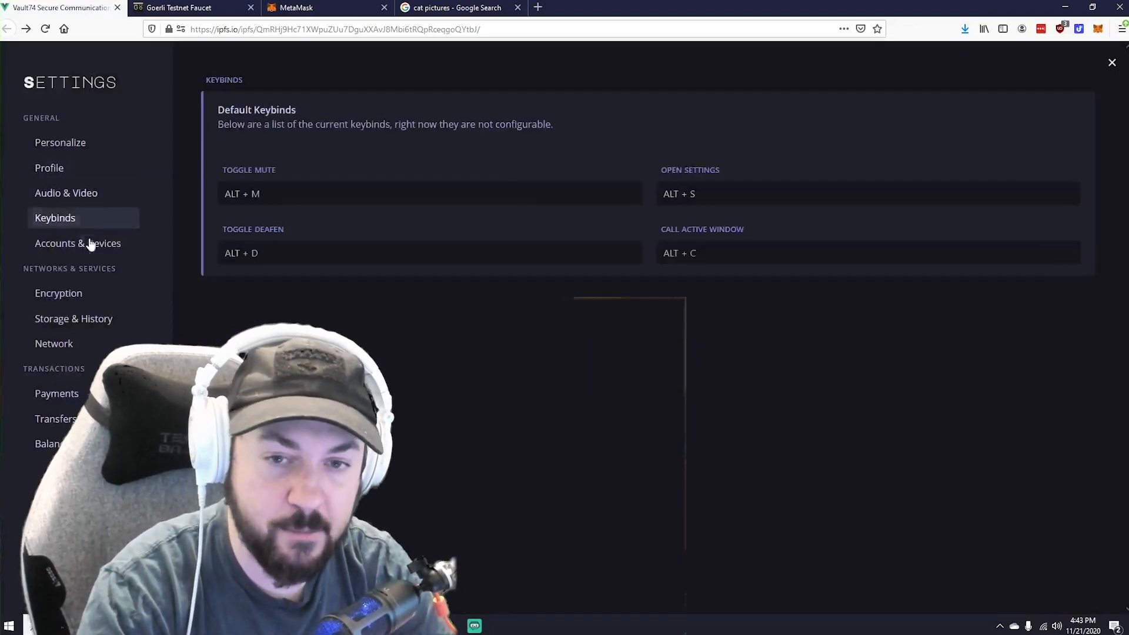
click(77, 243)
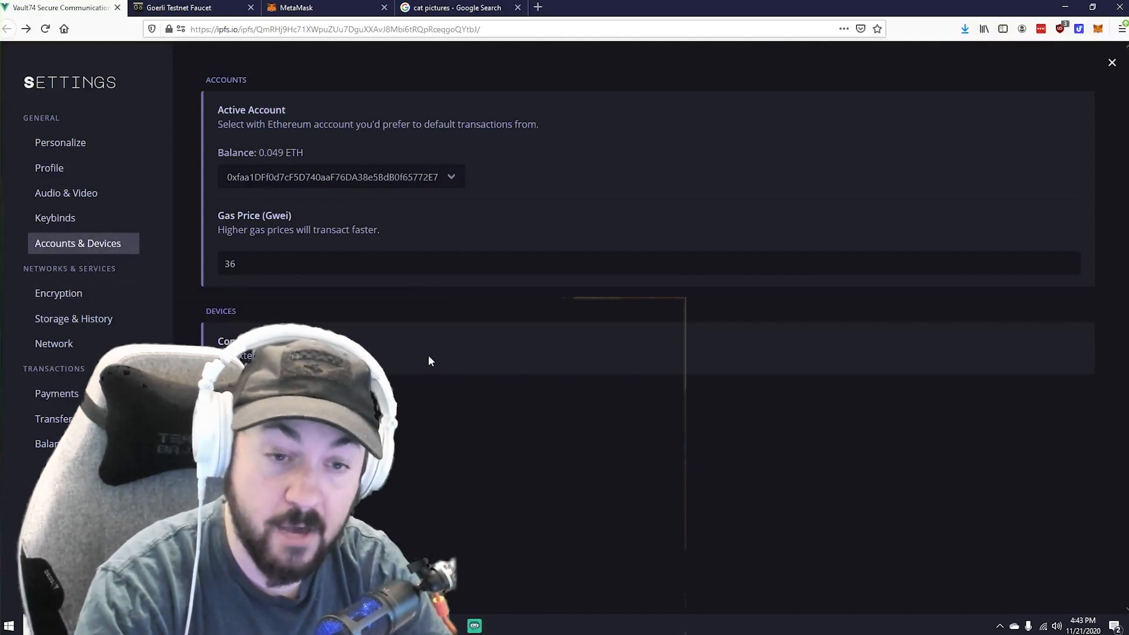
mouse_move(58, 293)
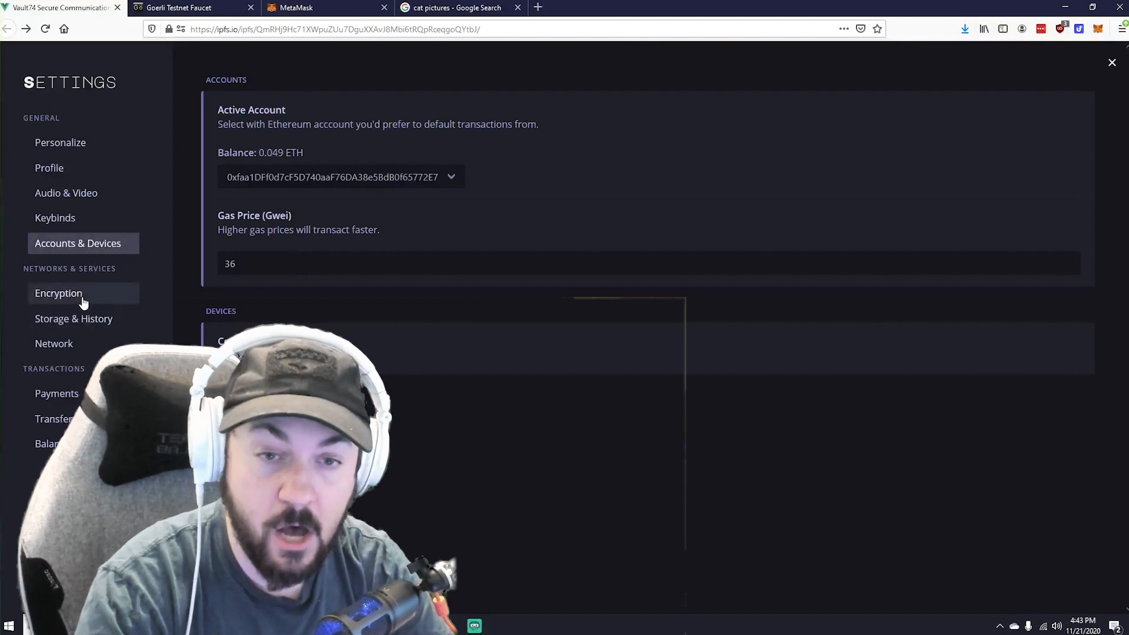
click(73, 318)
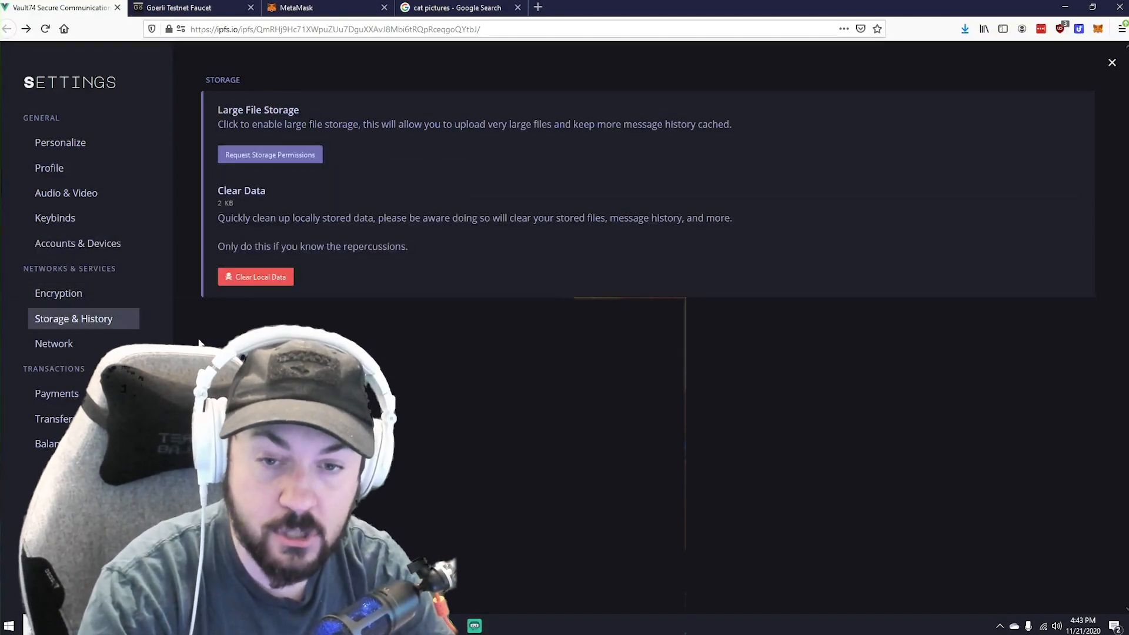
click(54, 343)
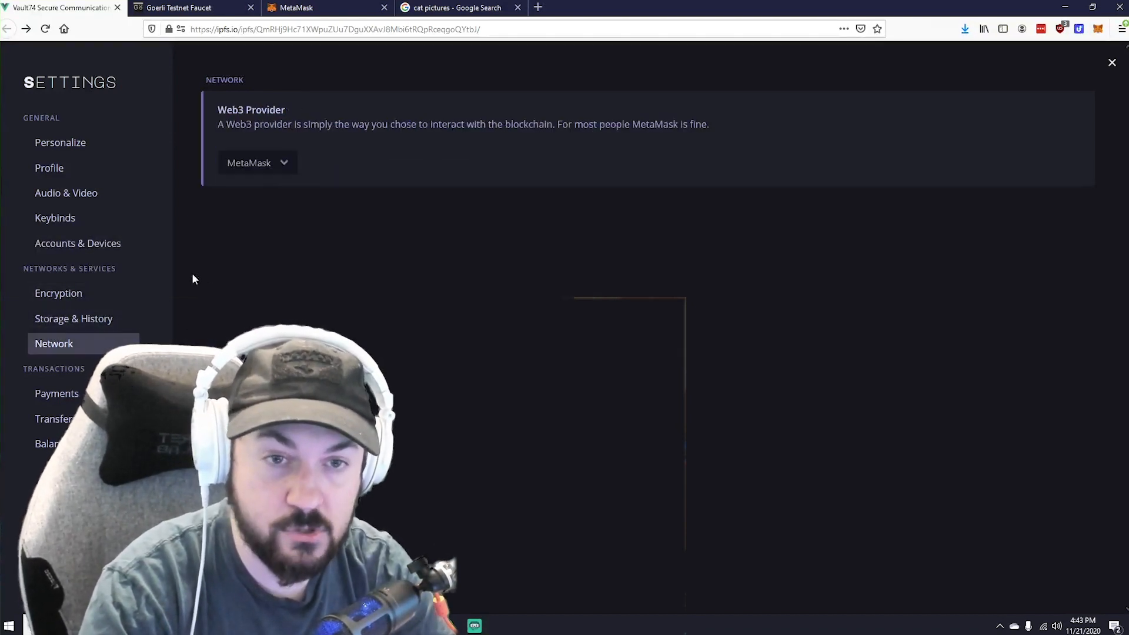
mouse_move(58, 293)
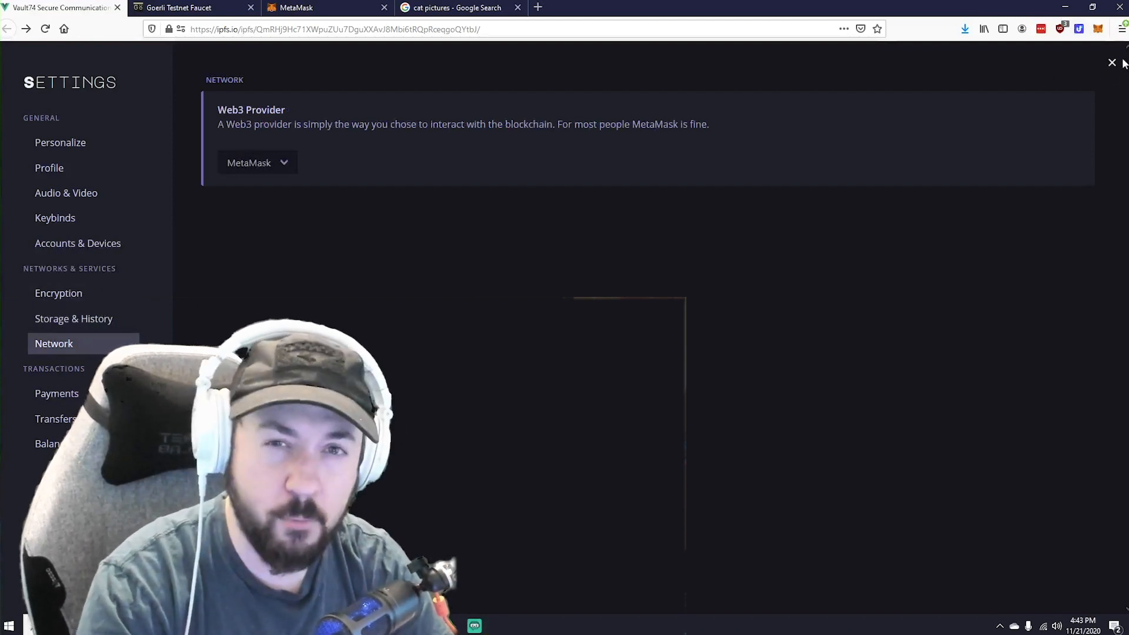
click(1110, 63)
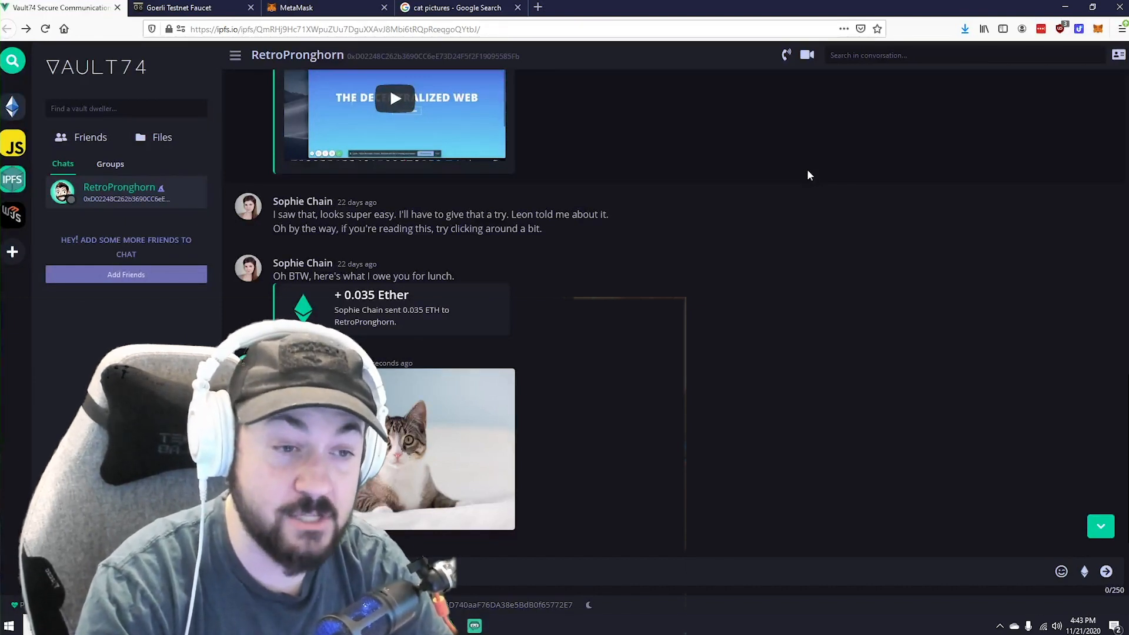
mouse_move(584, 234)
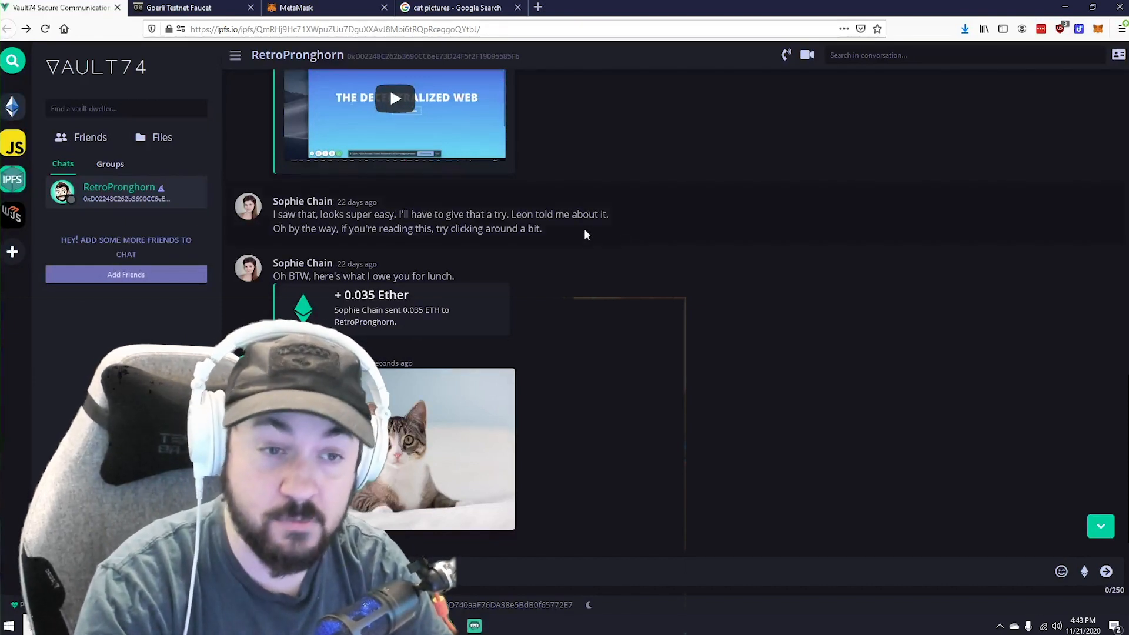